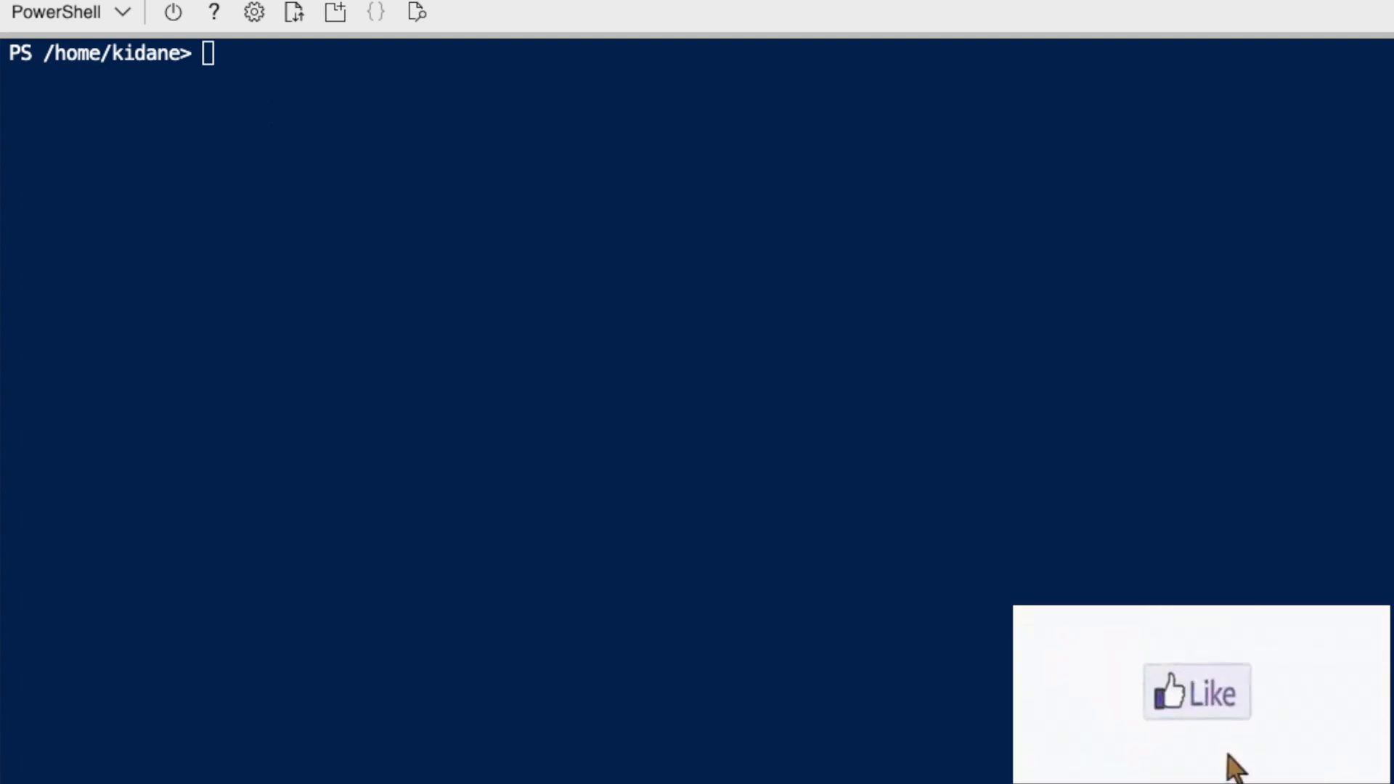
Assign "Tonight I am studying my powershell leson" to $message, then begin a write-host command
text($a)
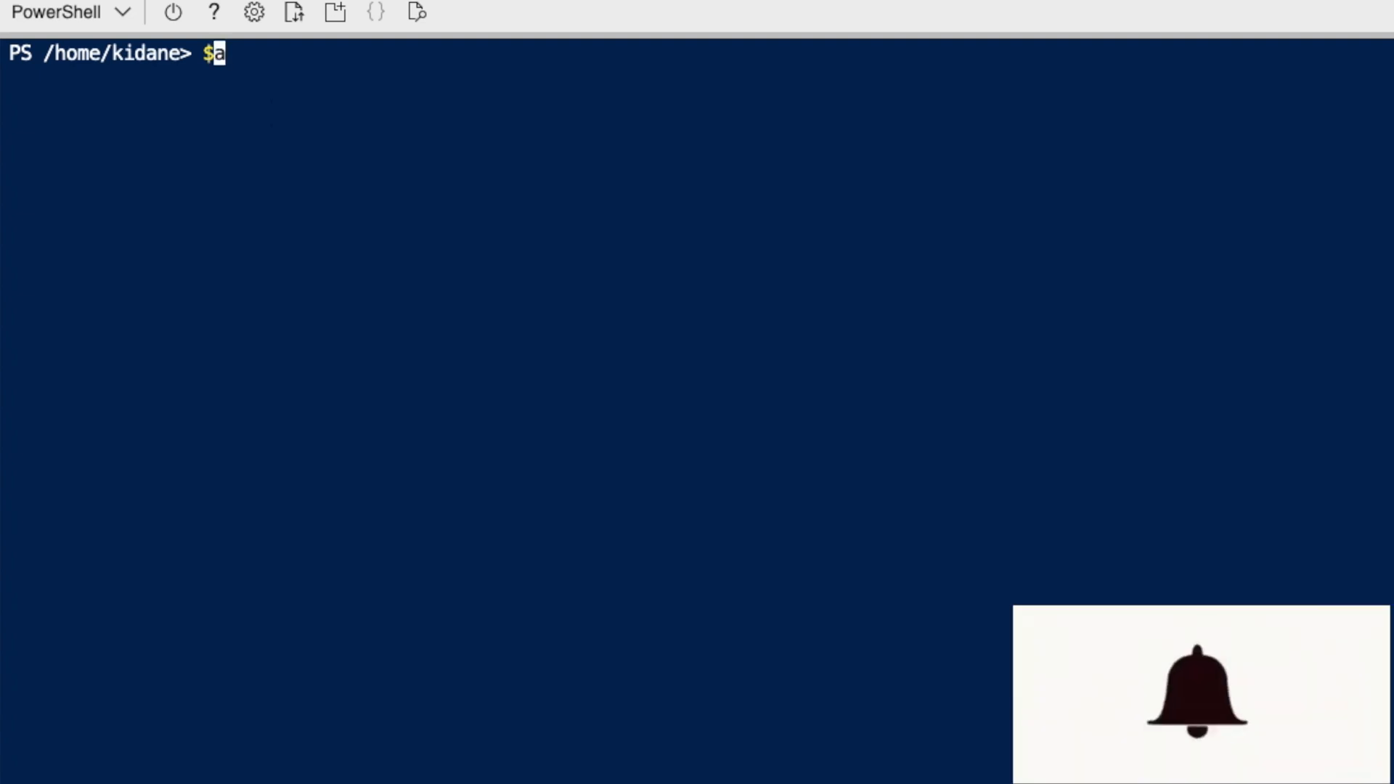
text(message = "Tonight I am staudying)
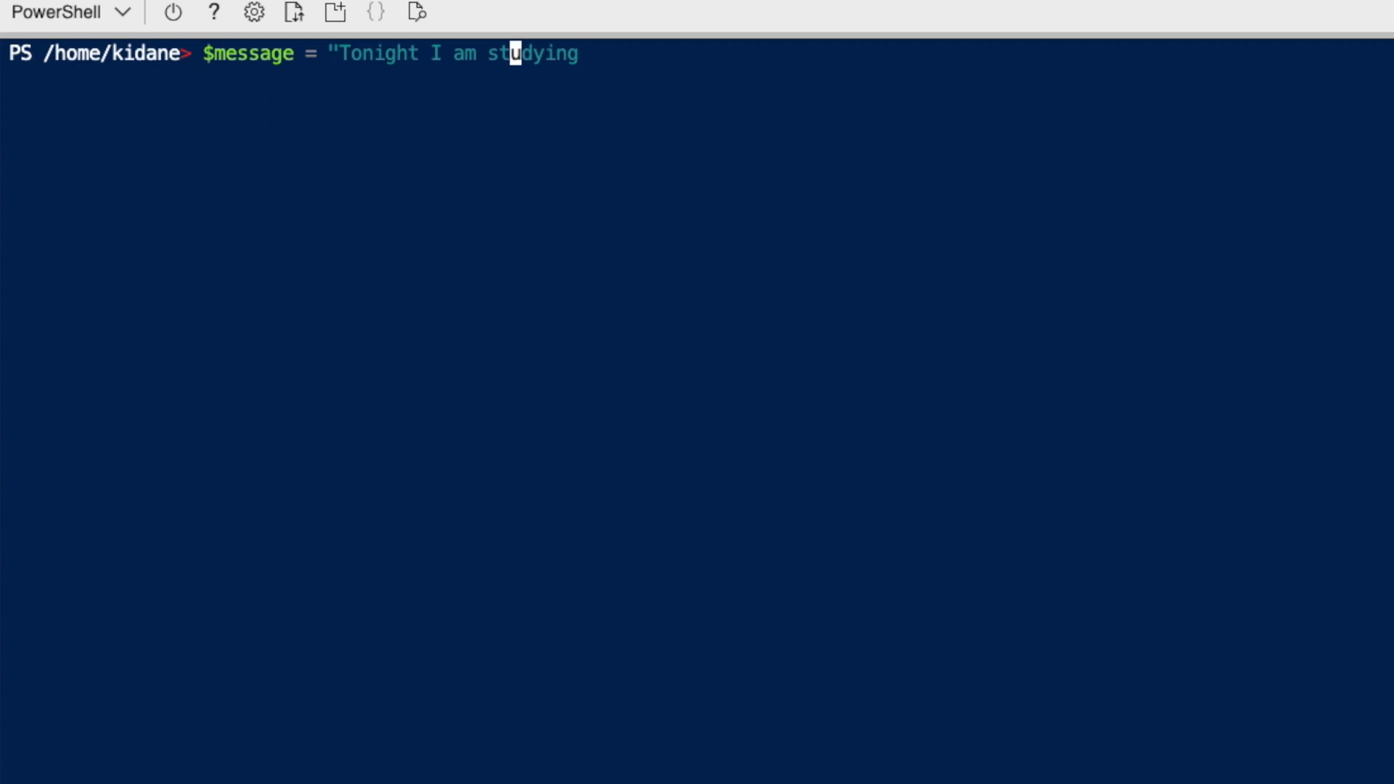
text(my)
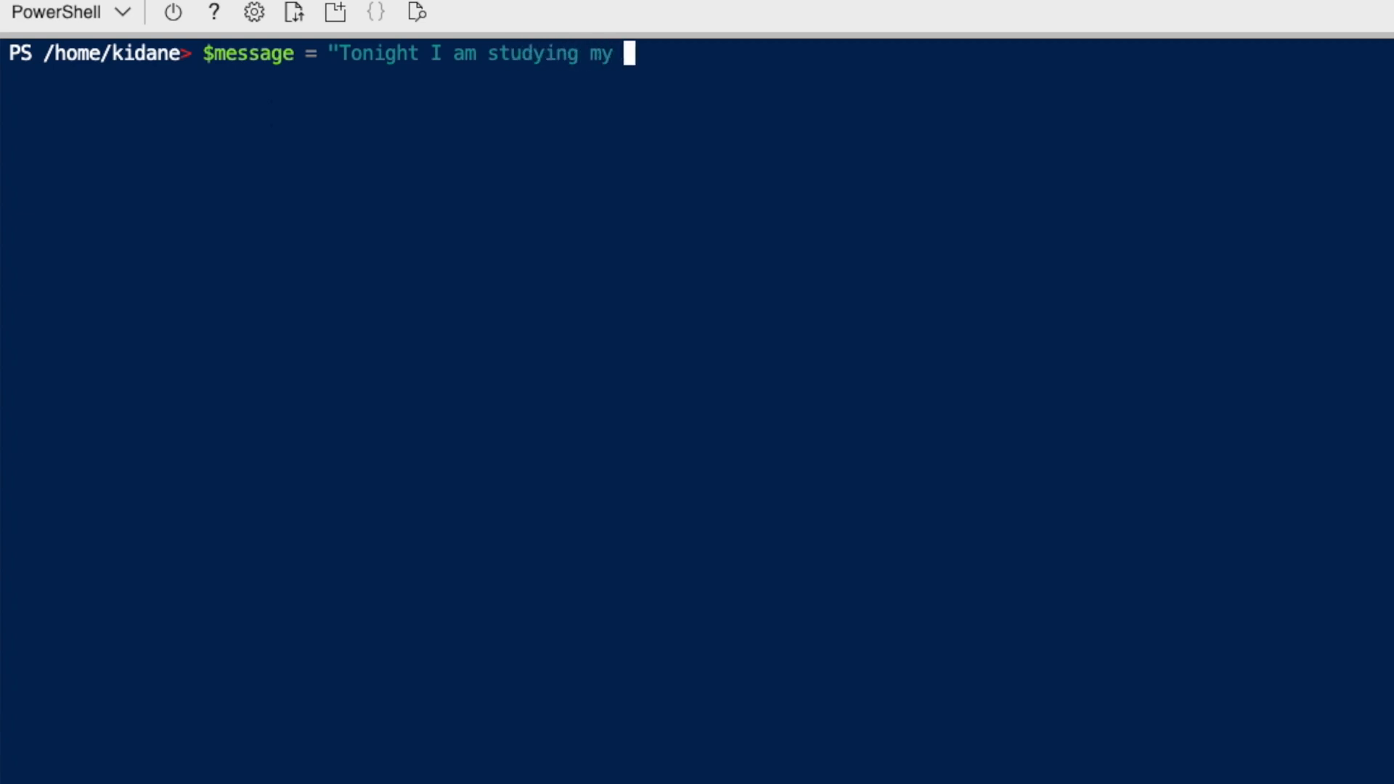
text(powrshell)
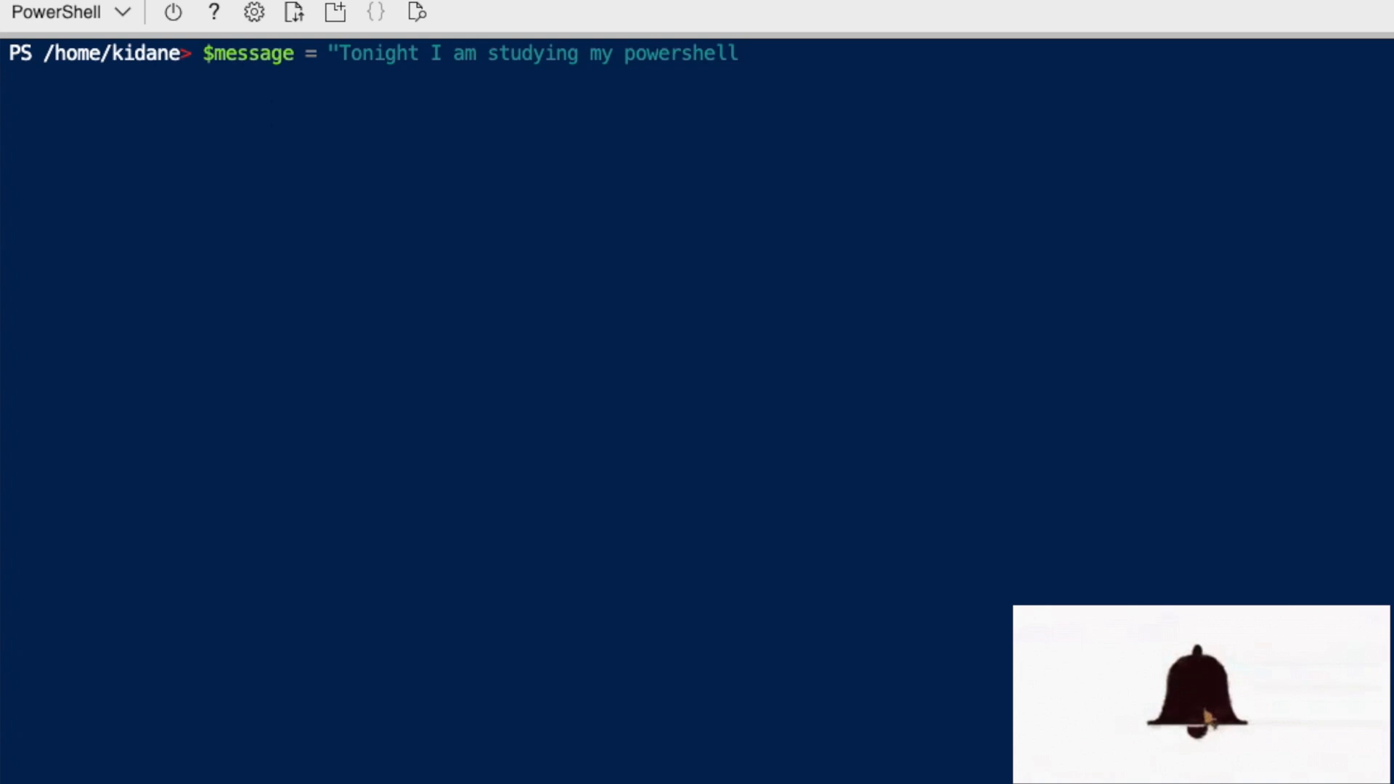
text(le)
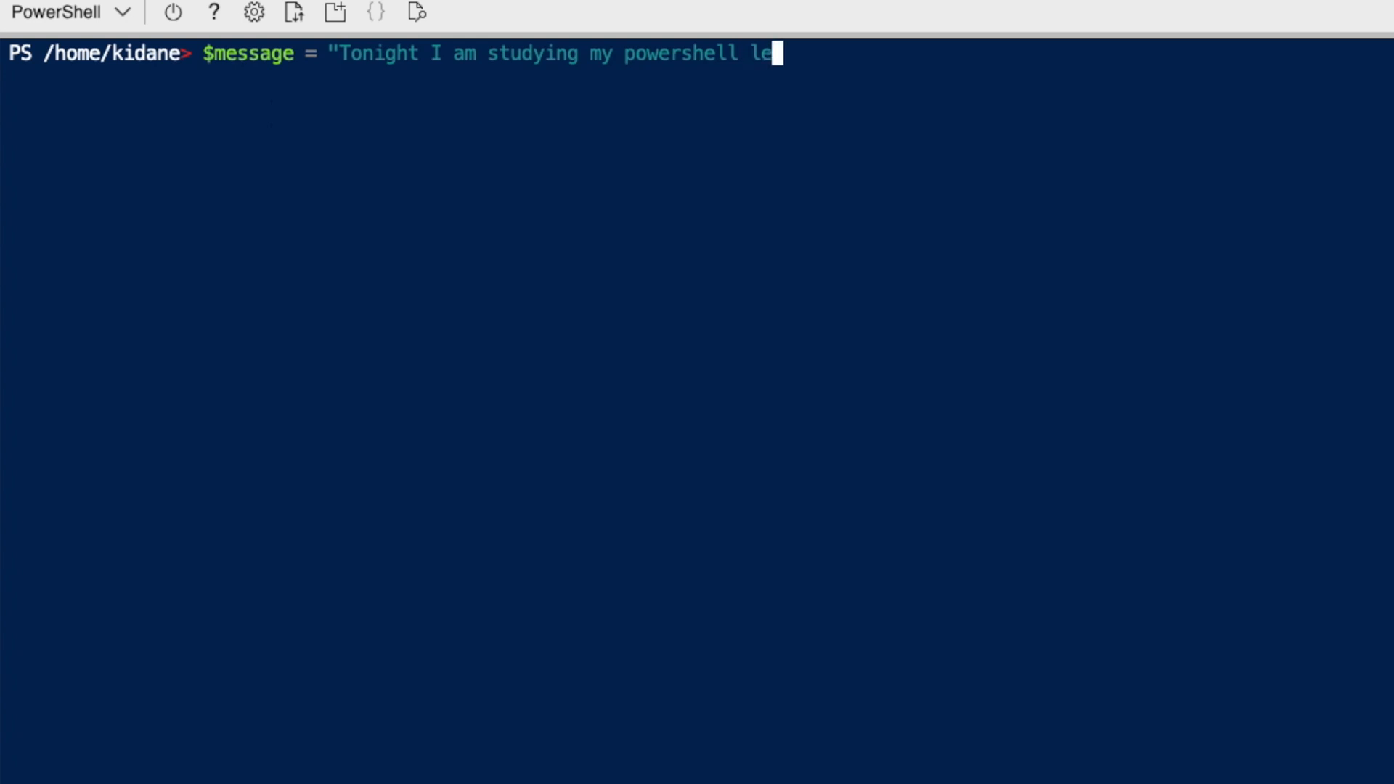
text(son)
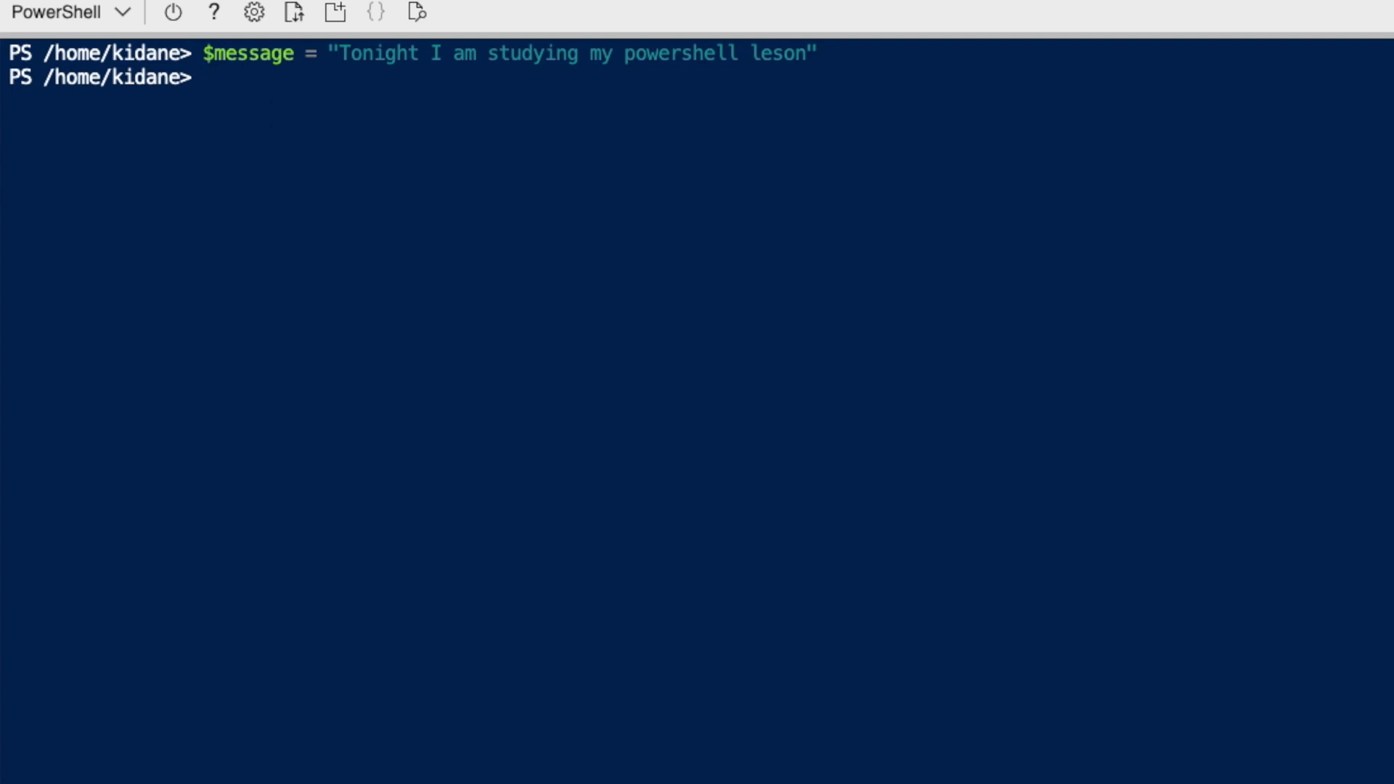
text(wrote)
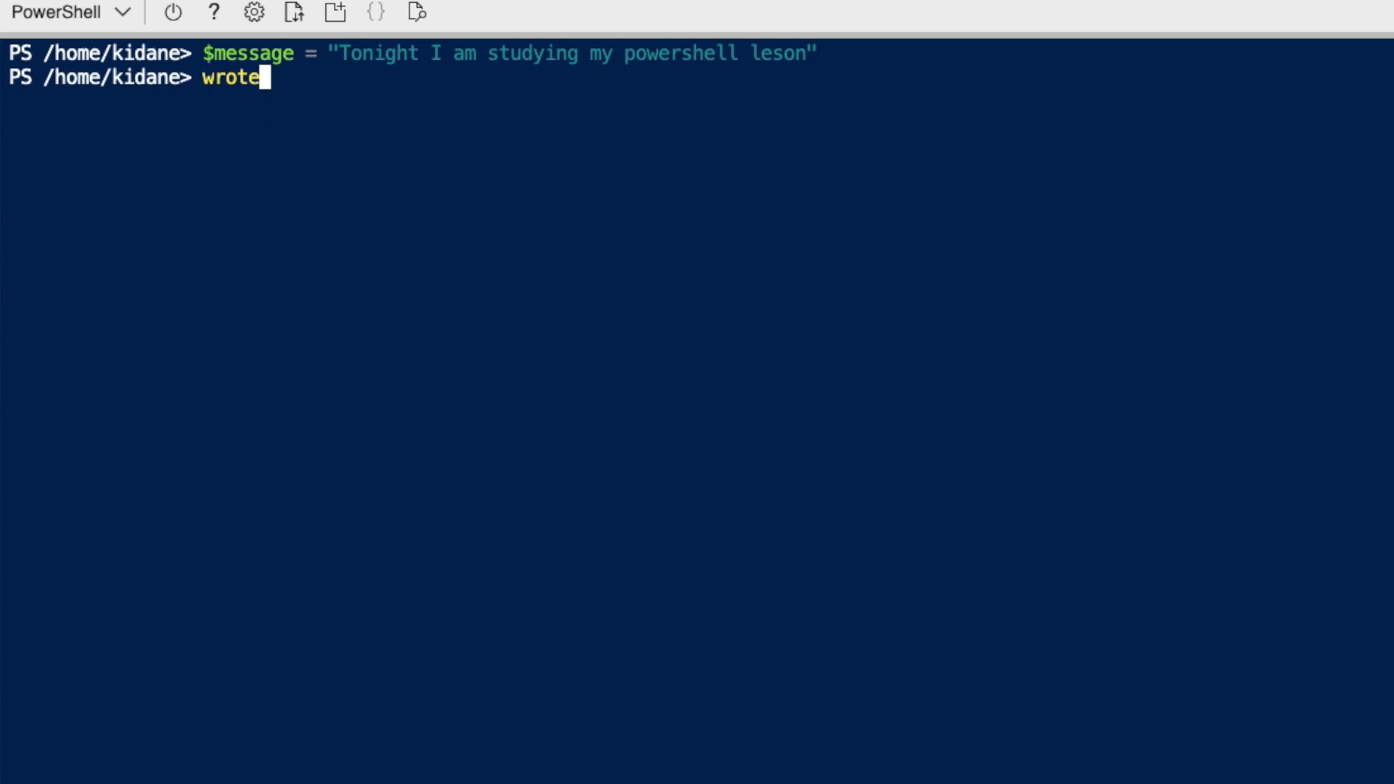
Run write-host "my plan is $message" to print the plan sentence from the variable
text(-host)
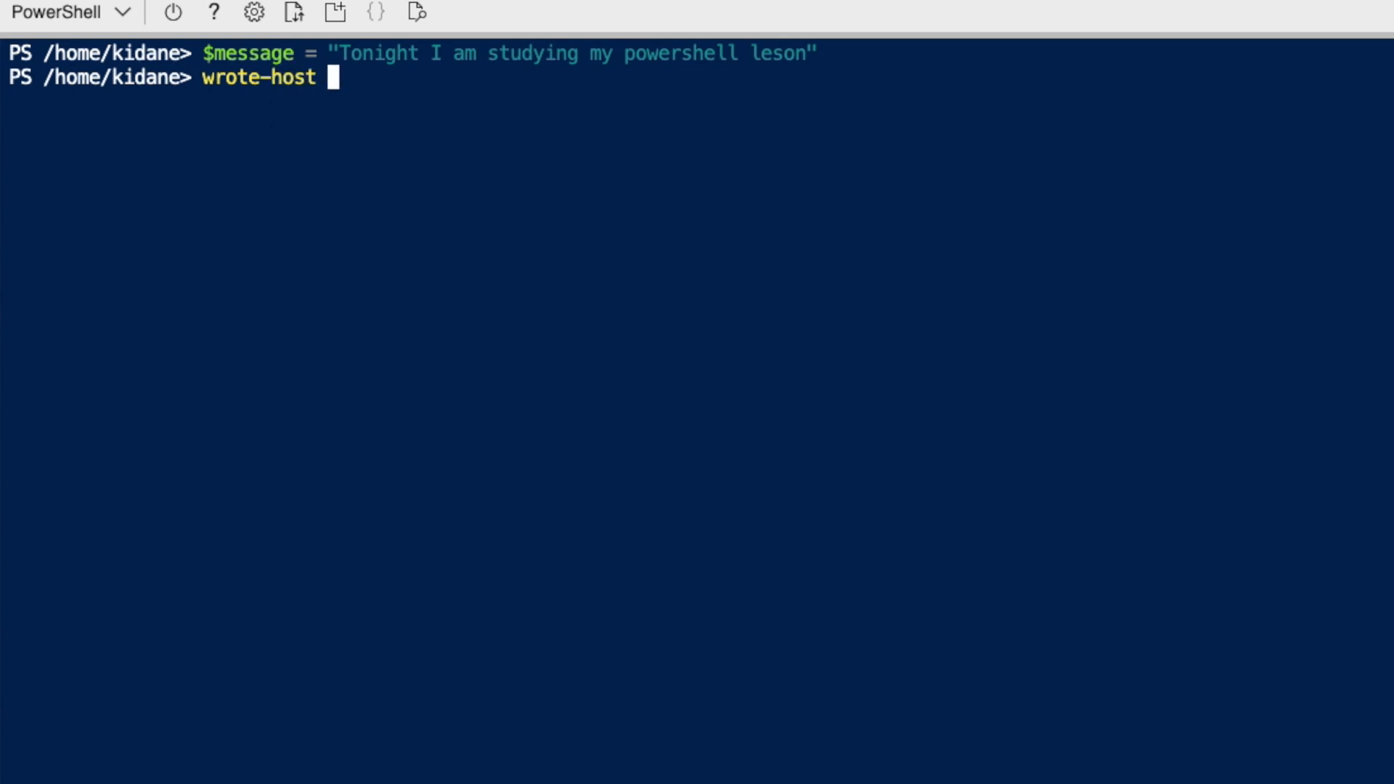
key(Backspace)
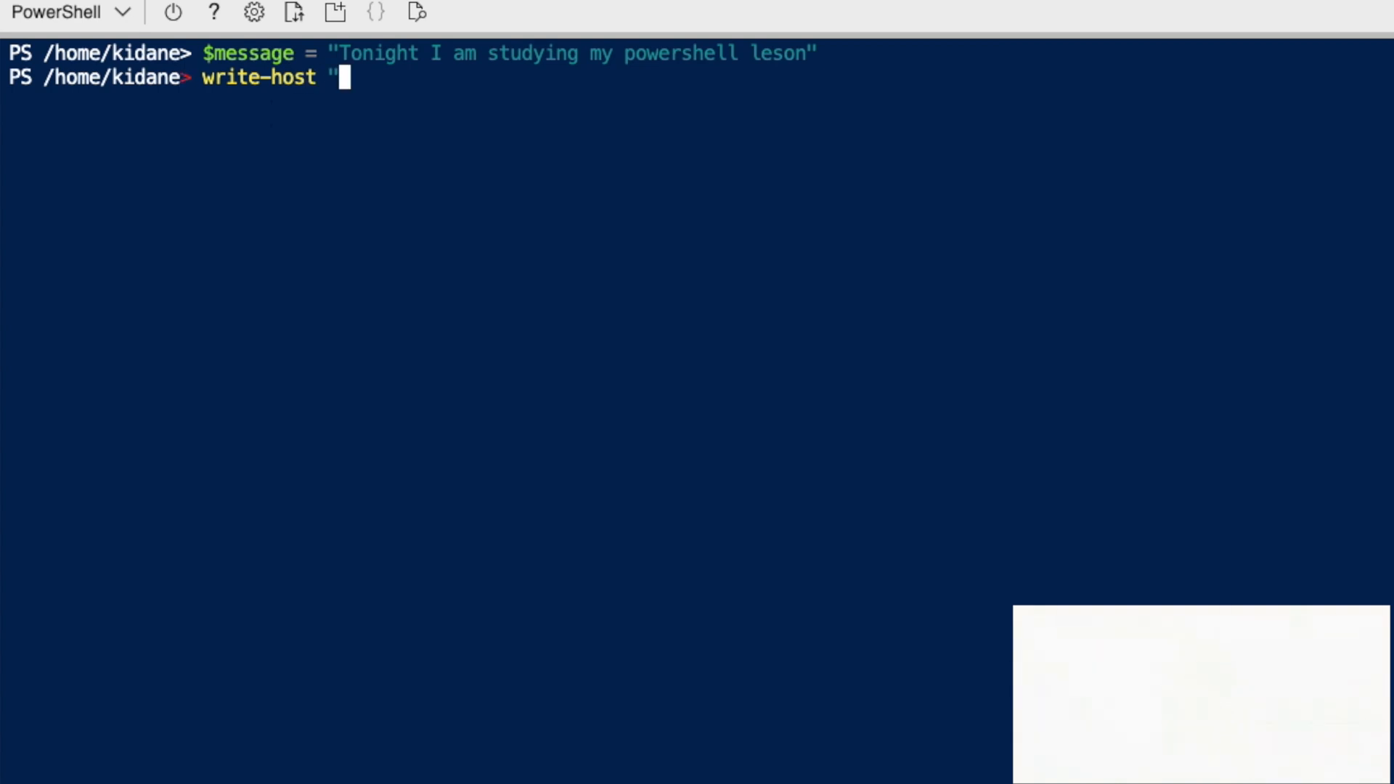
text(my plan is)
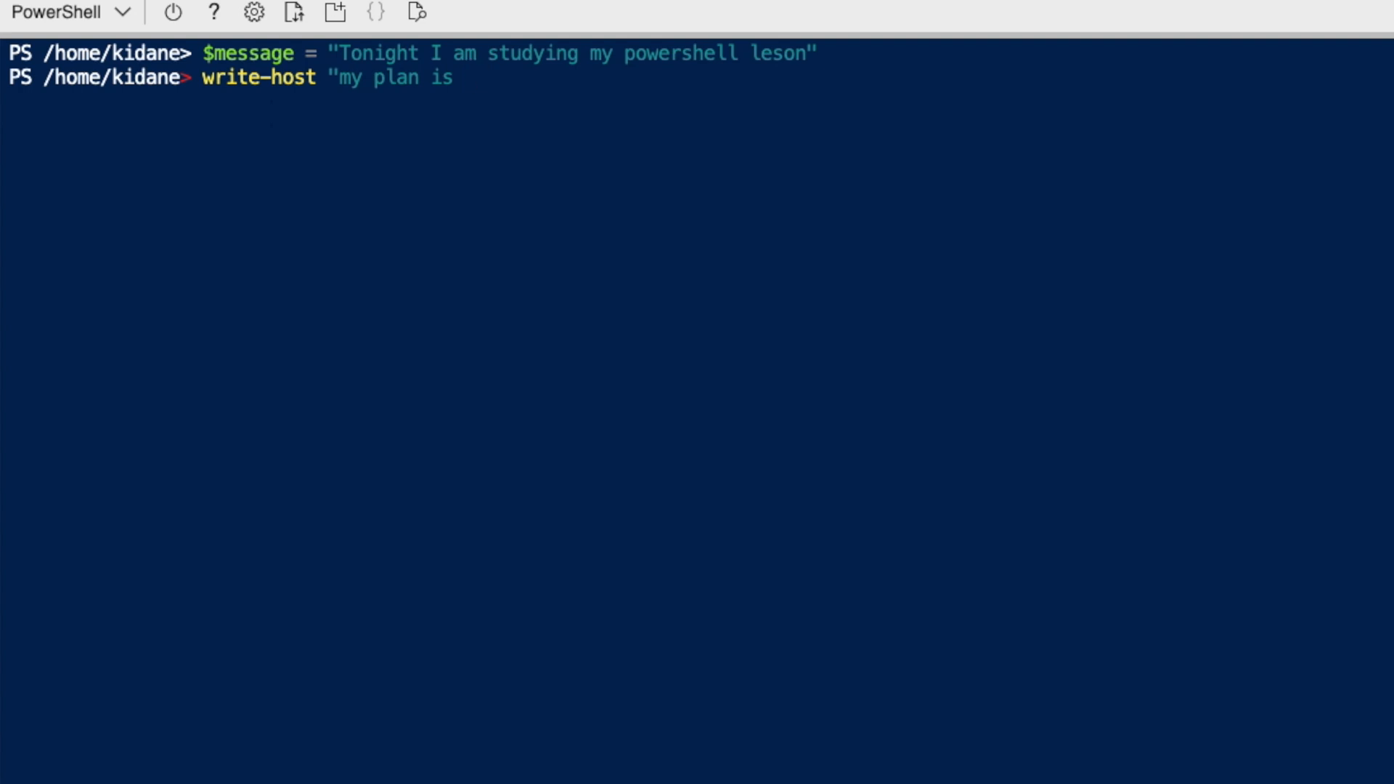
text($messag)
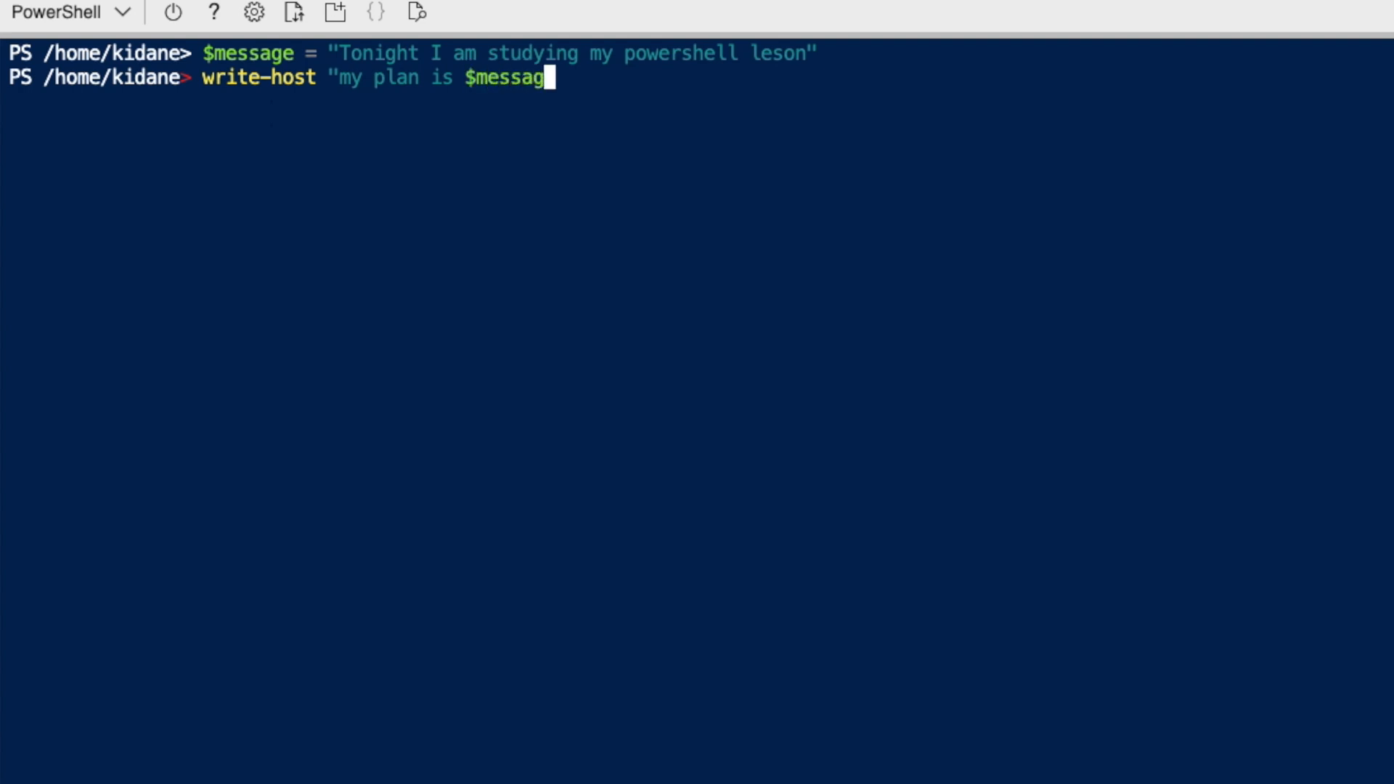
text(e")
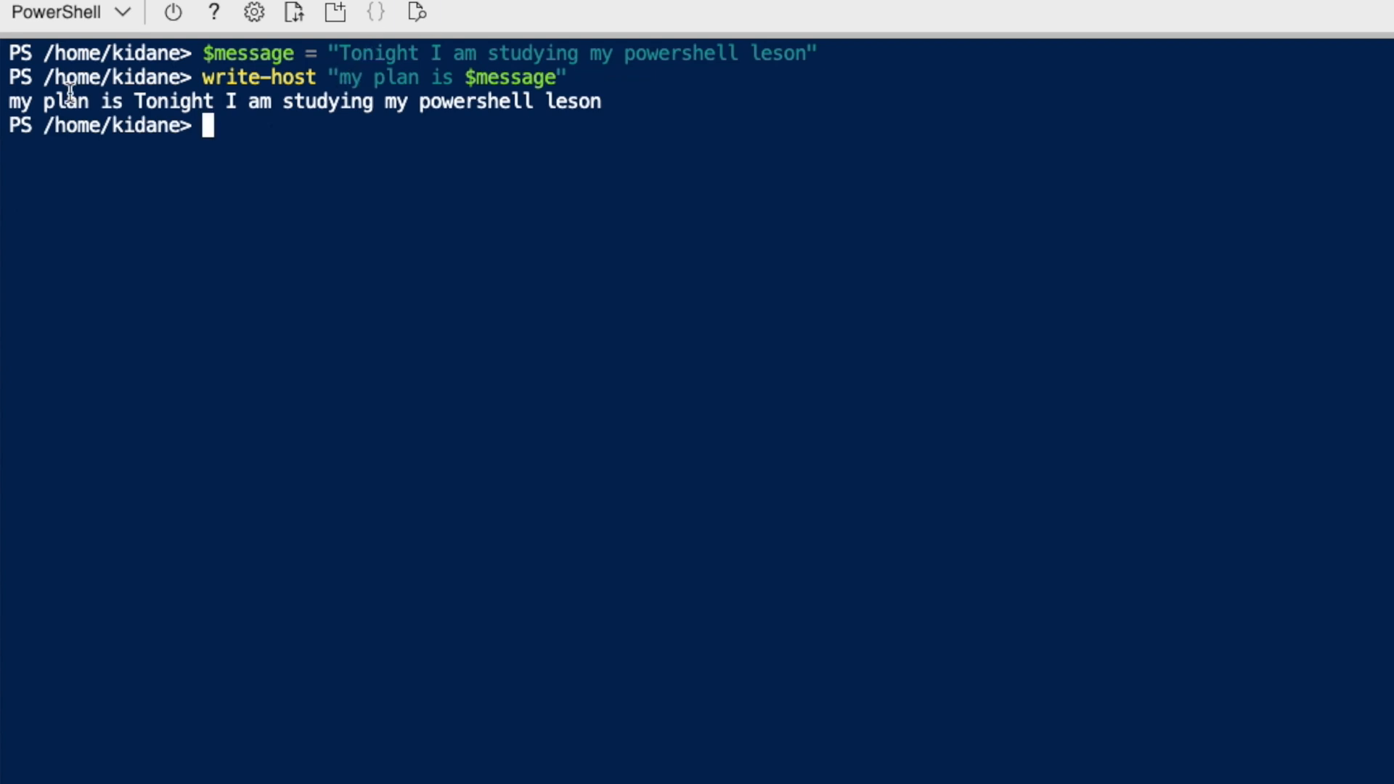
mouse_move(460, 84)
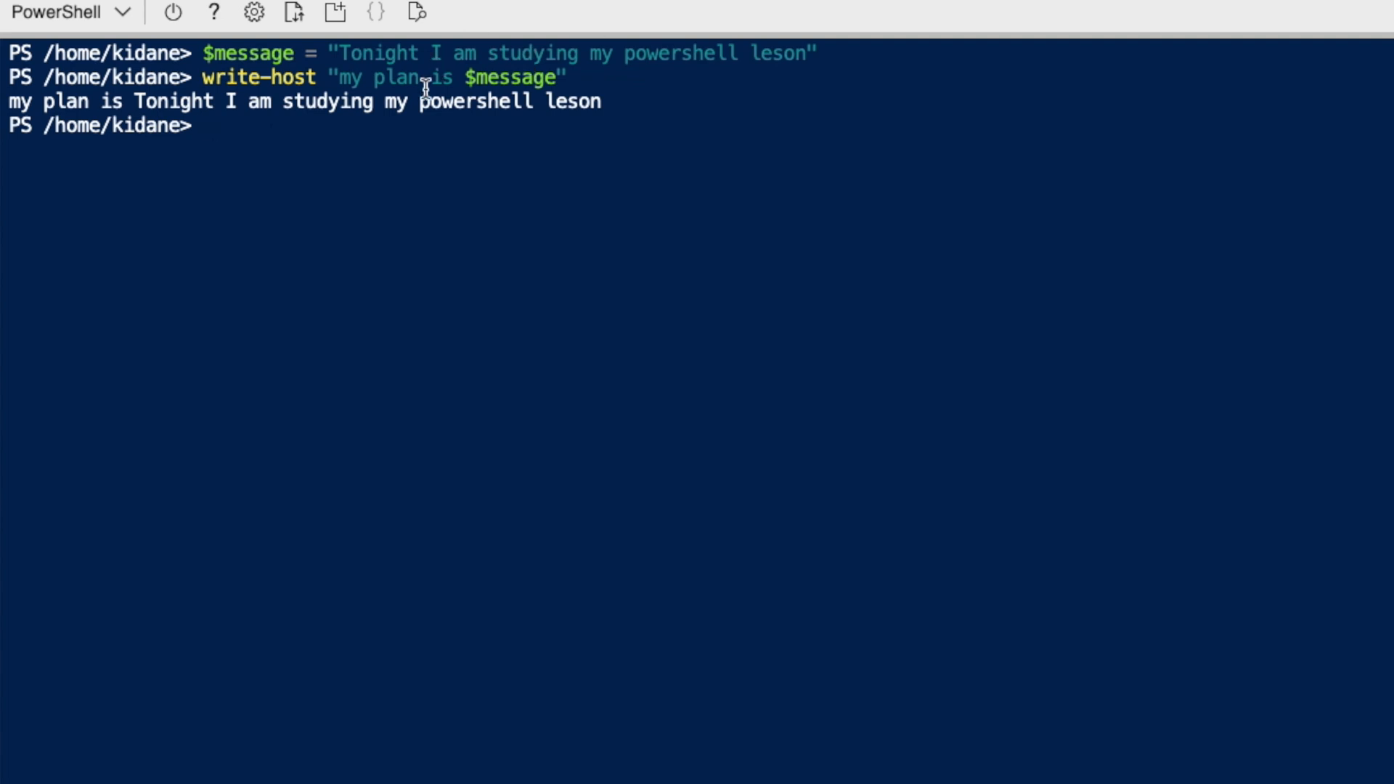
mouse_move(345, 183)
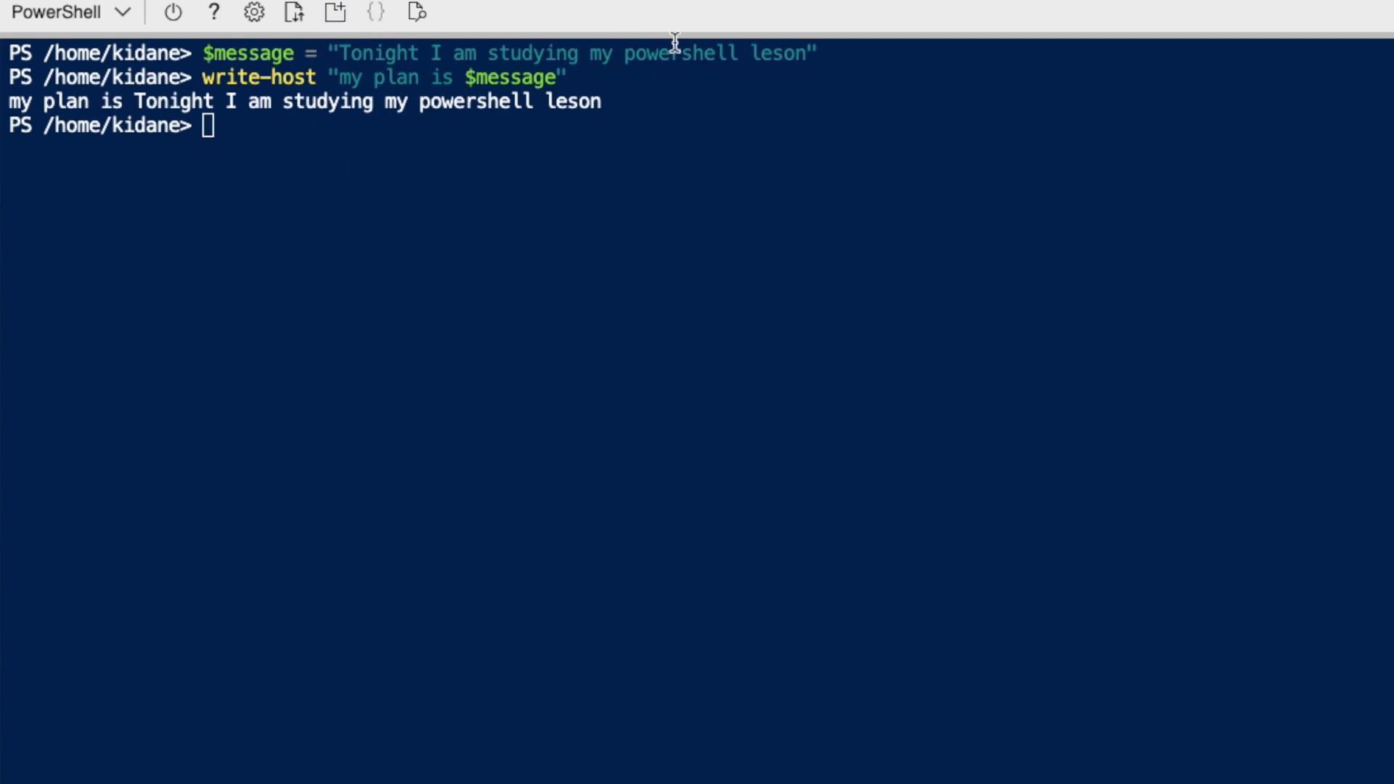
mouse_move(1010, 46)
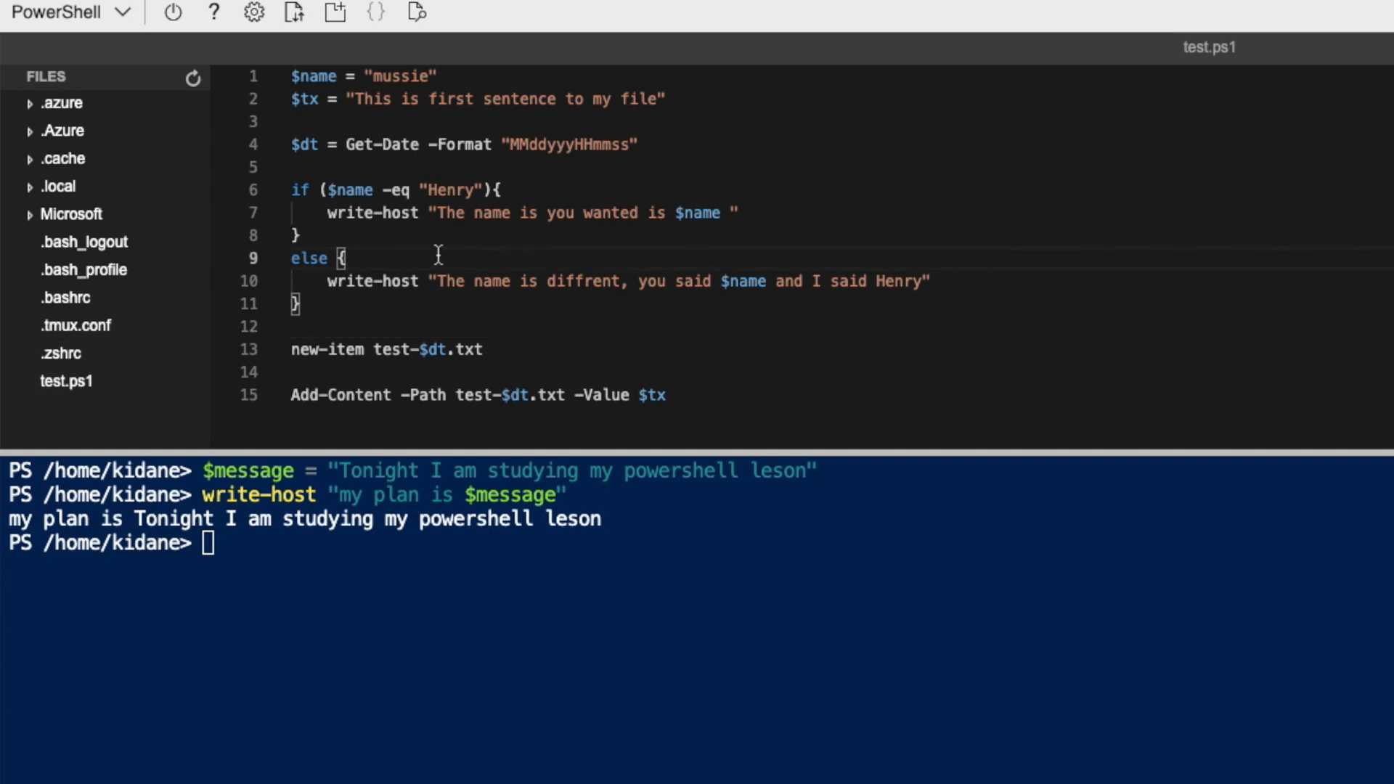
triple_click(363, 75)
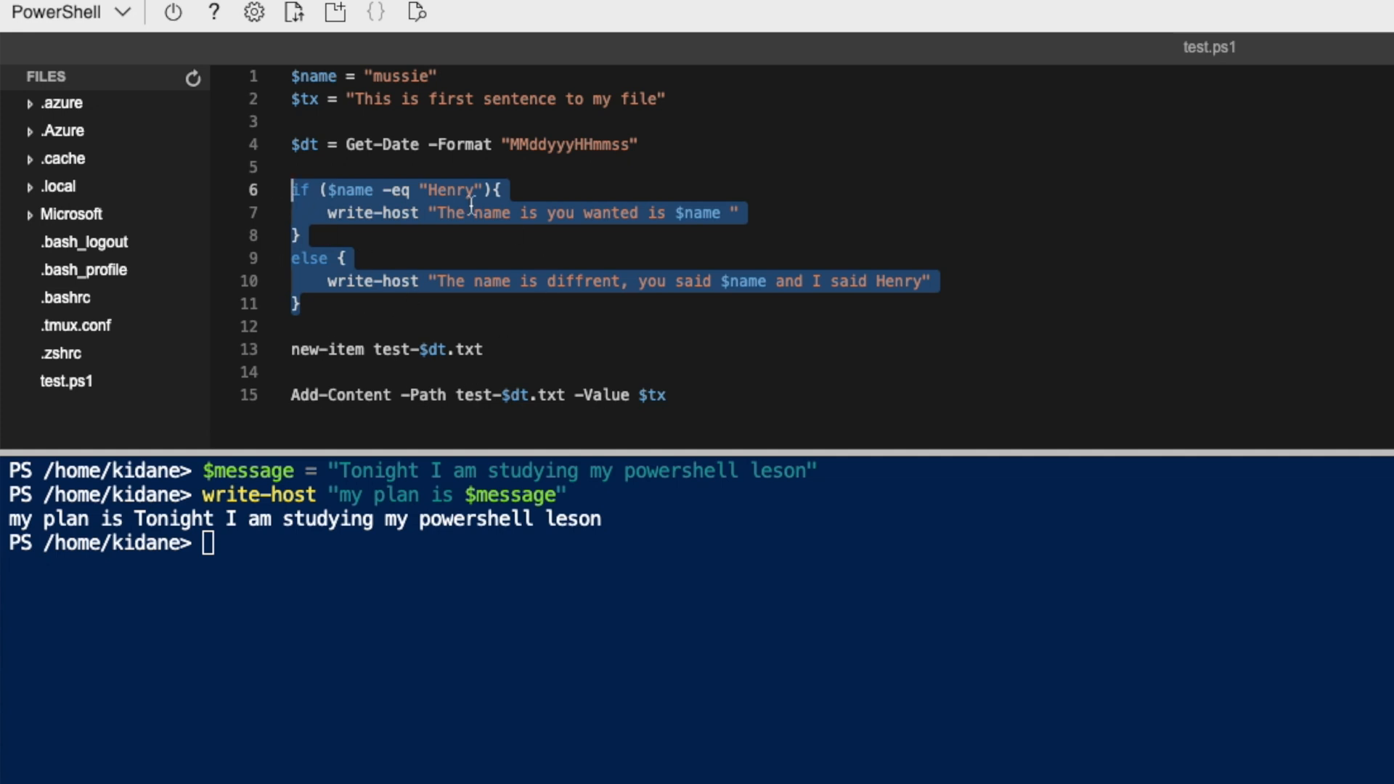
double_click(453, 189)
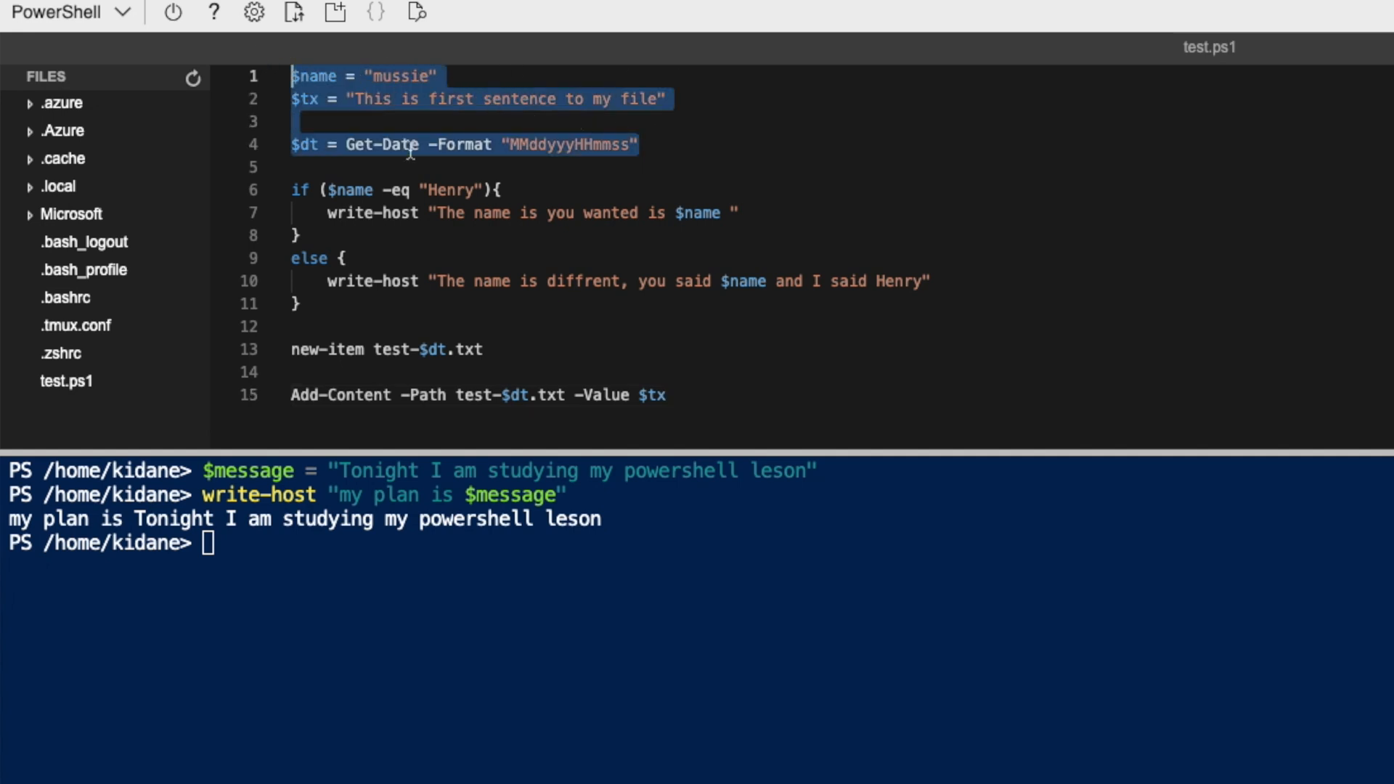
mouse_move(462, 180)
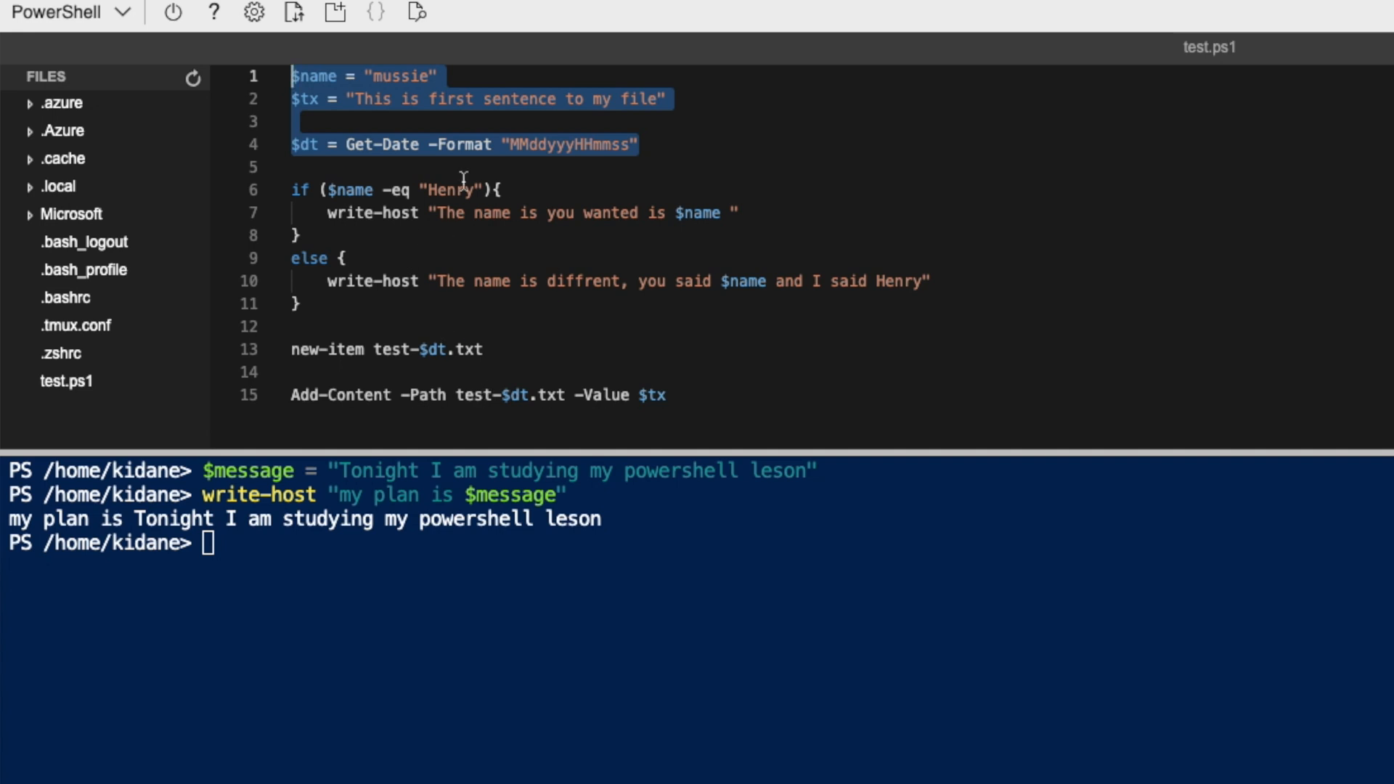
mouse_move(438, 247)
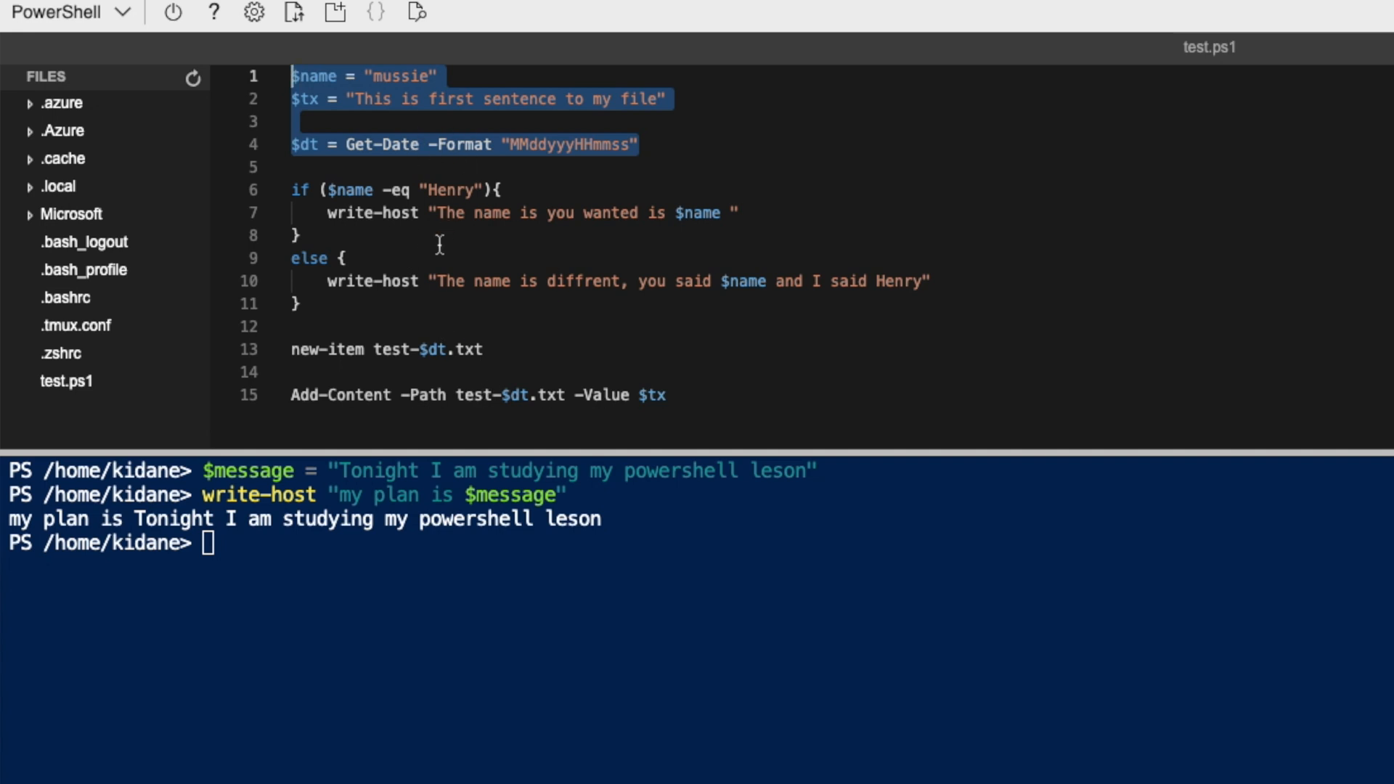
mouse_move(470, 144)
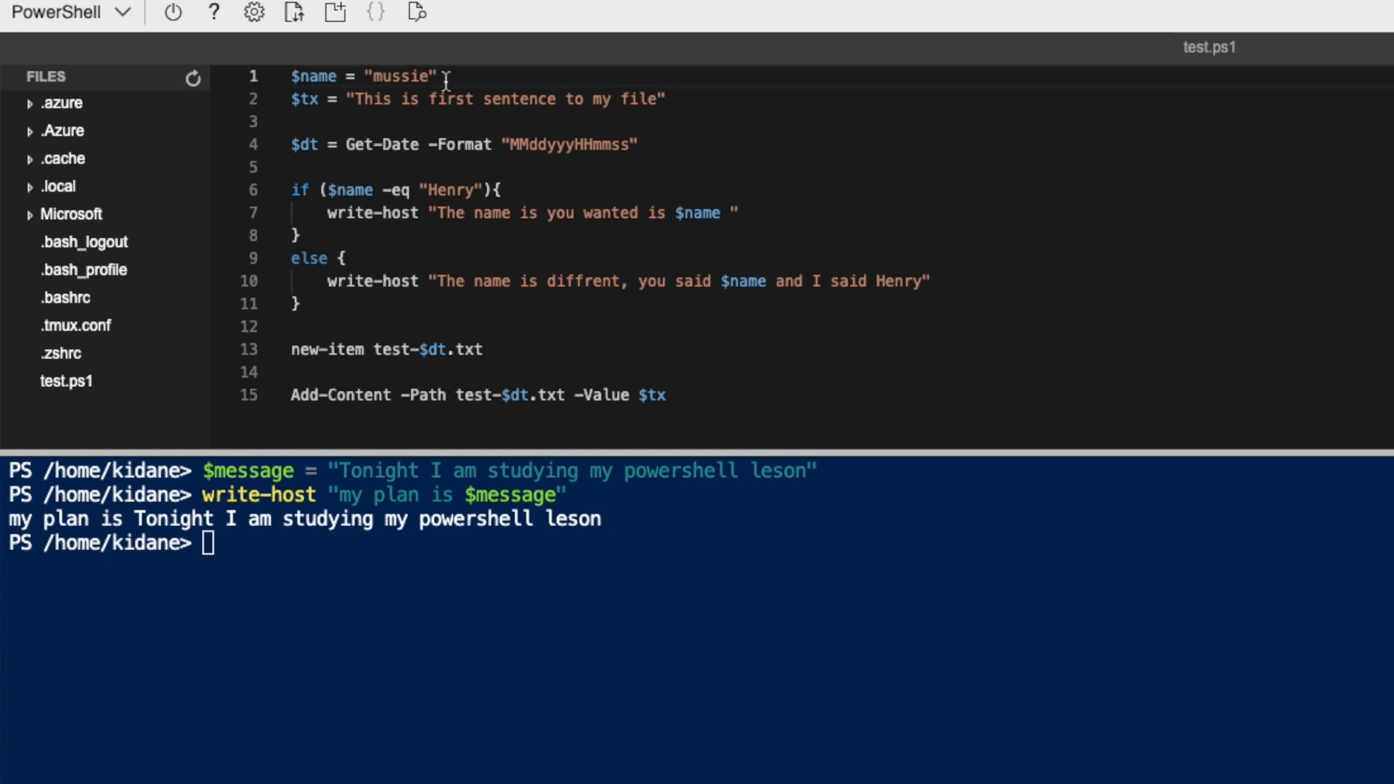
Review test.ps1's name, date format and messages, deleting the stray 'is' so line 7 reads "The name you wanted is $name"
triple_click(363, 76)
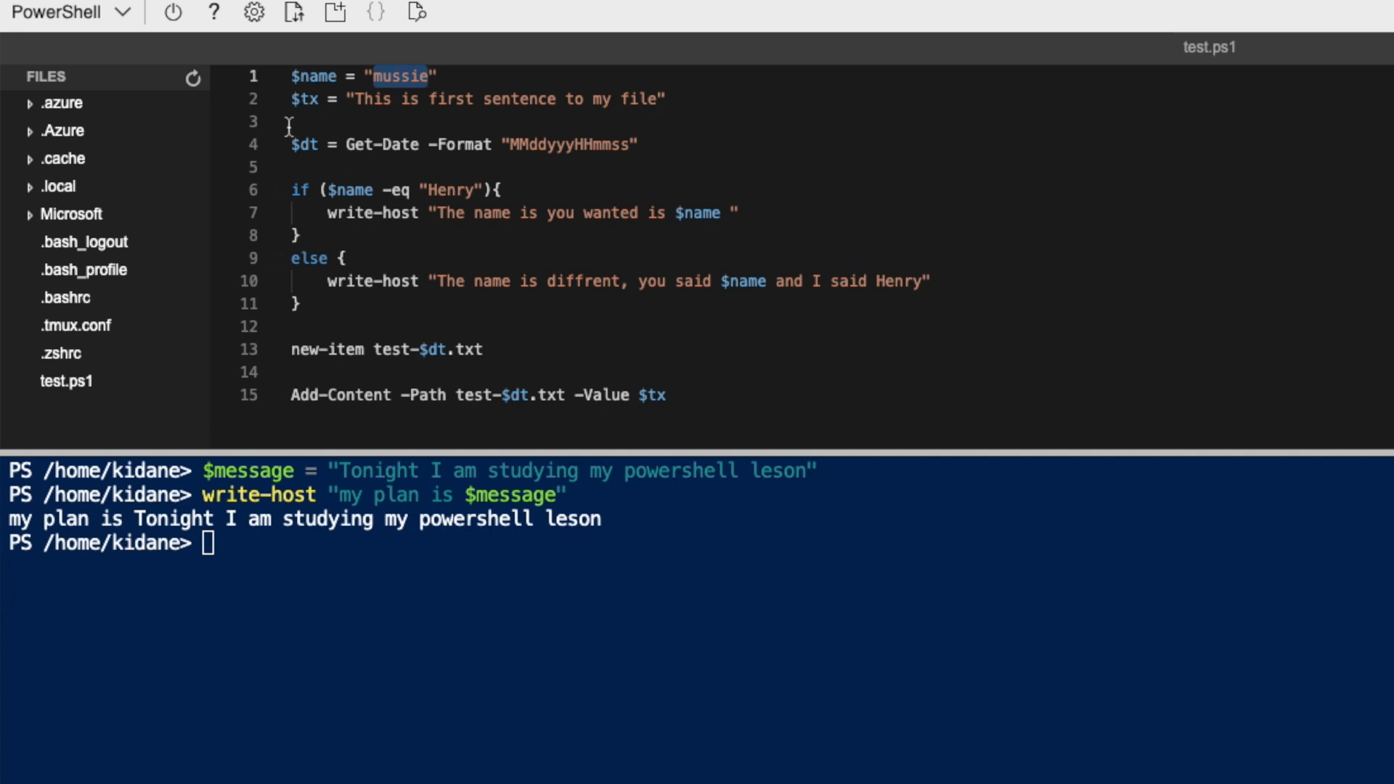
mouse_move(503, 192)
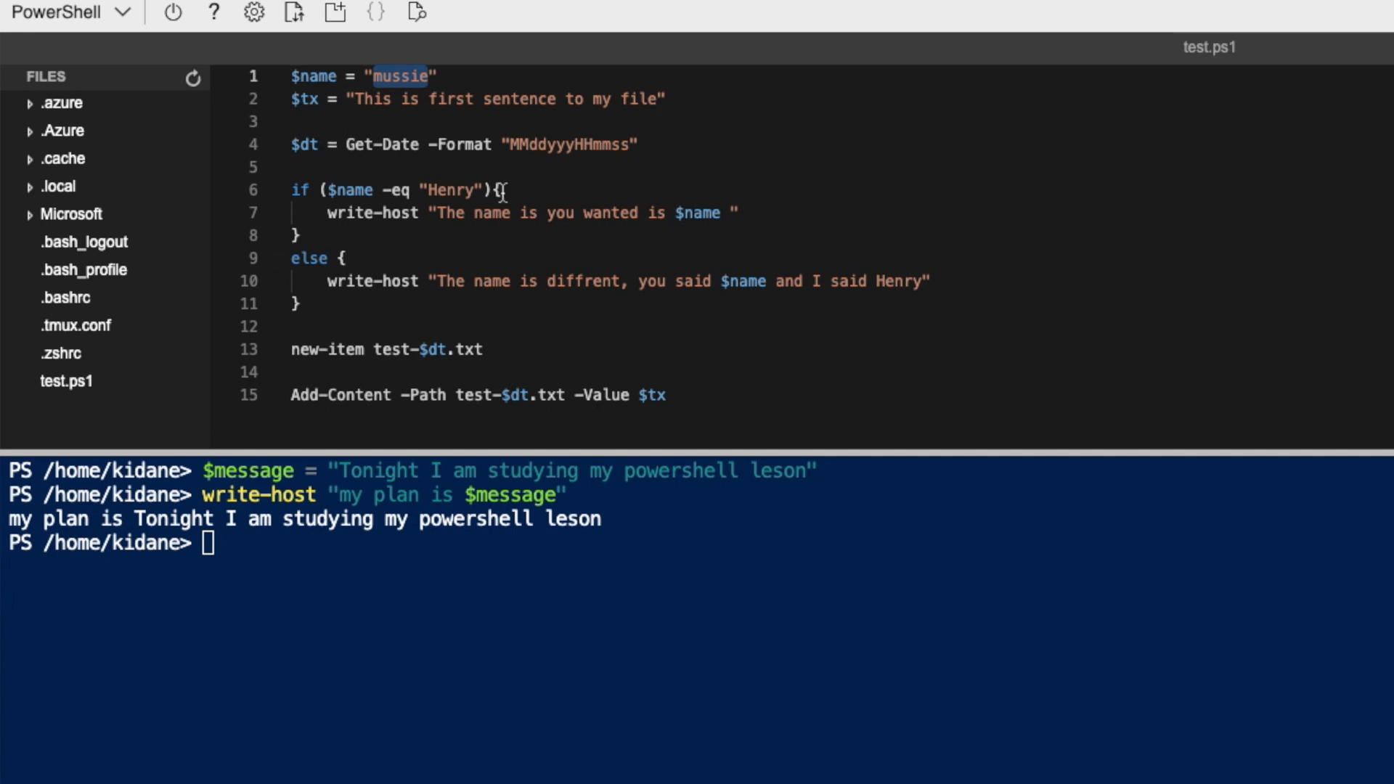
double_click(569, 143)
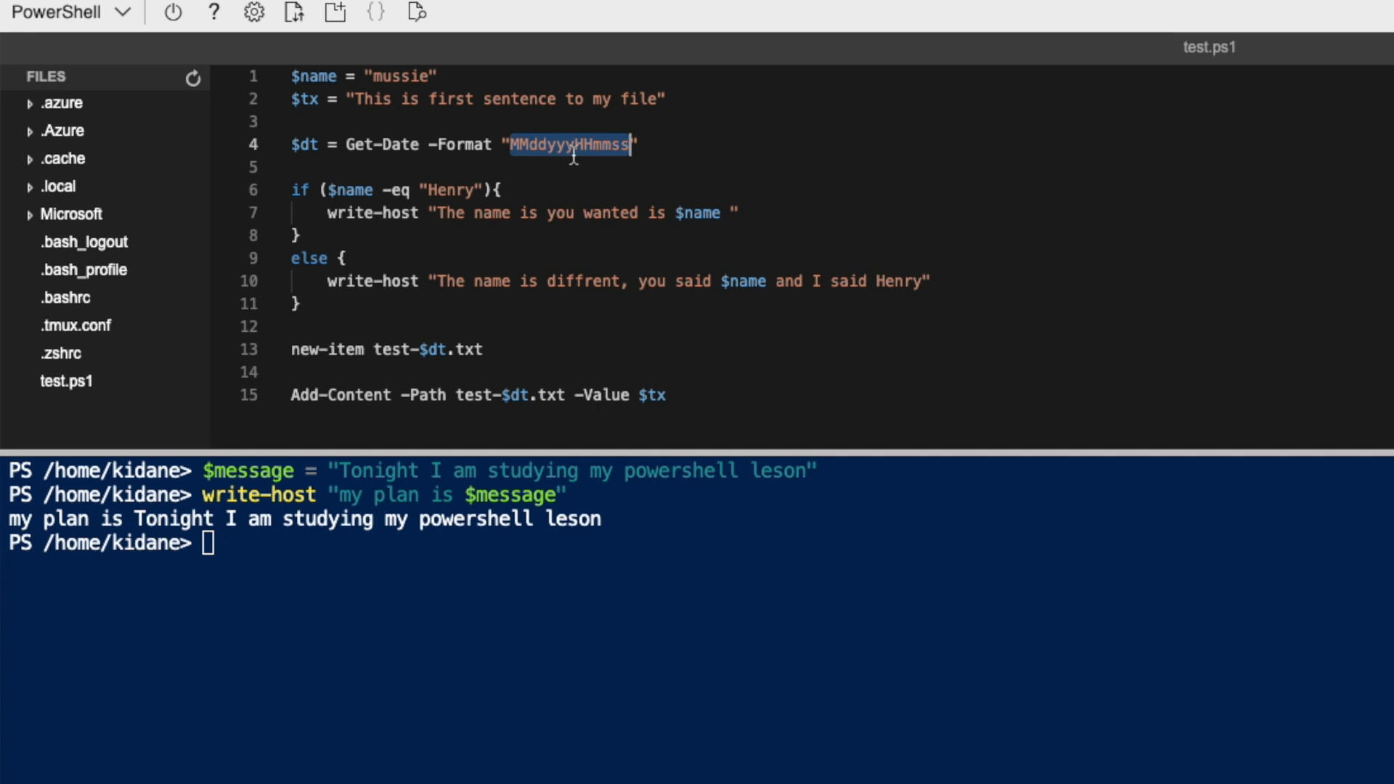
mouse_move(335, 183)
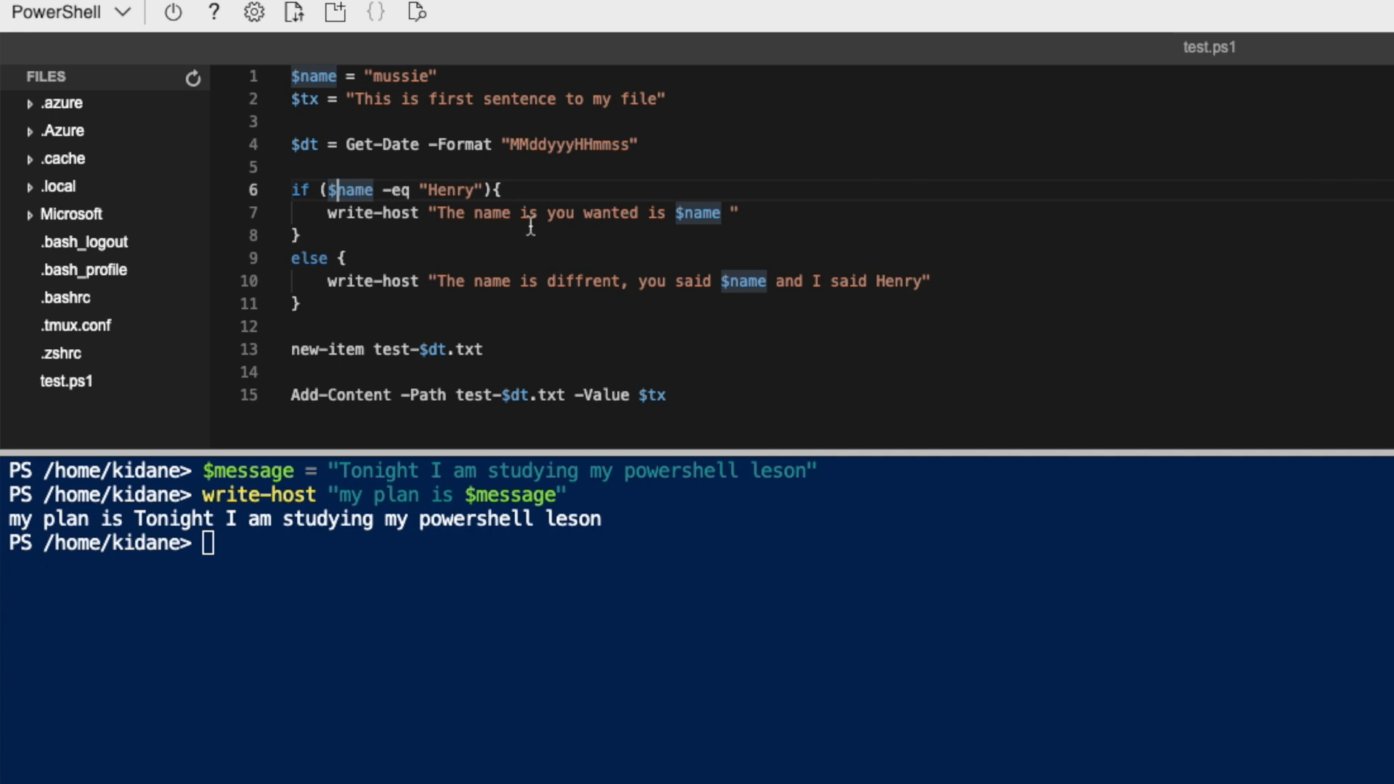
mouse_move(537, 227)
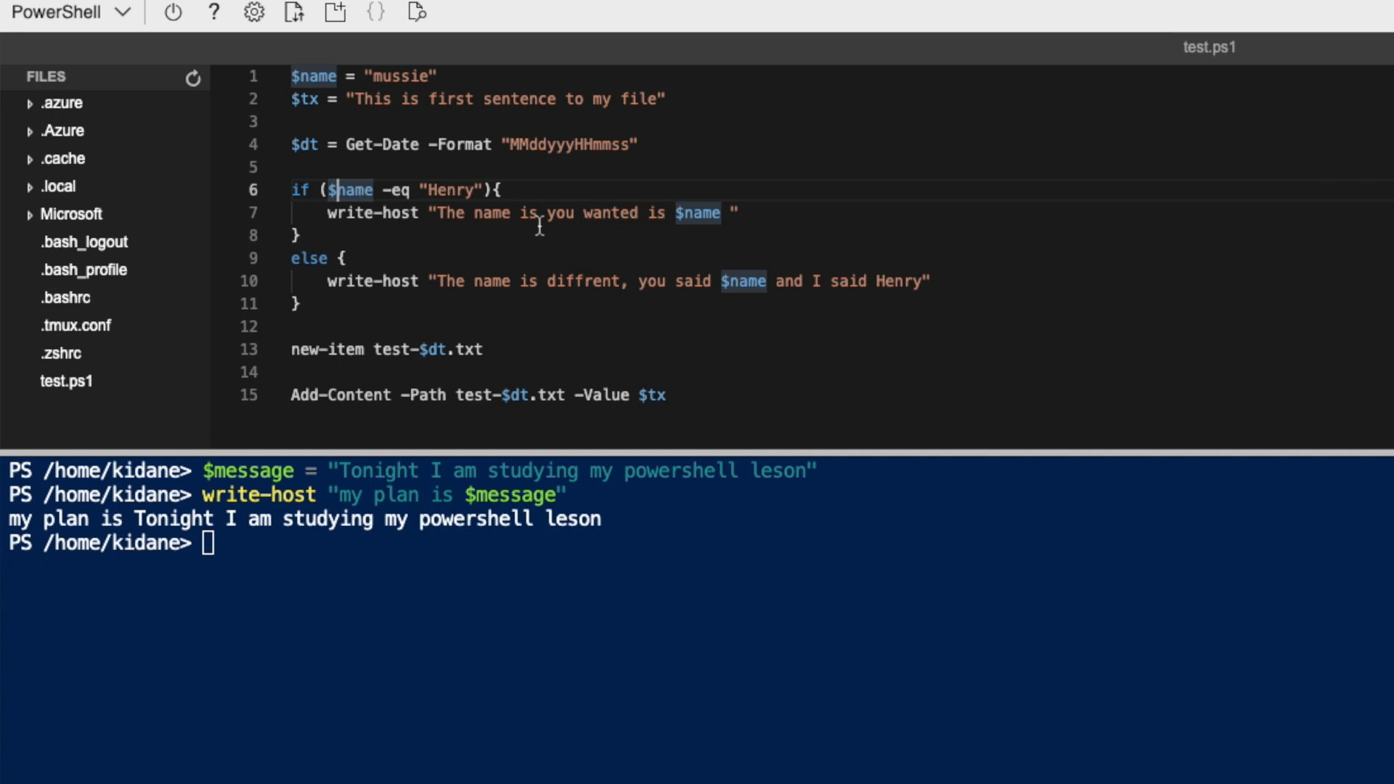
mouse_move(646, 214)
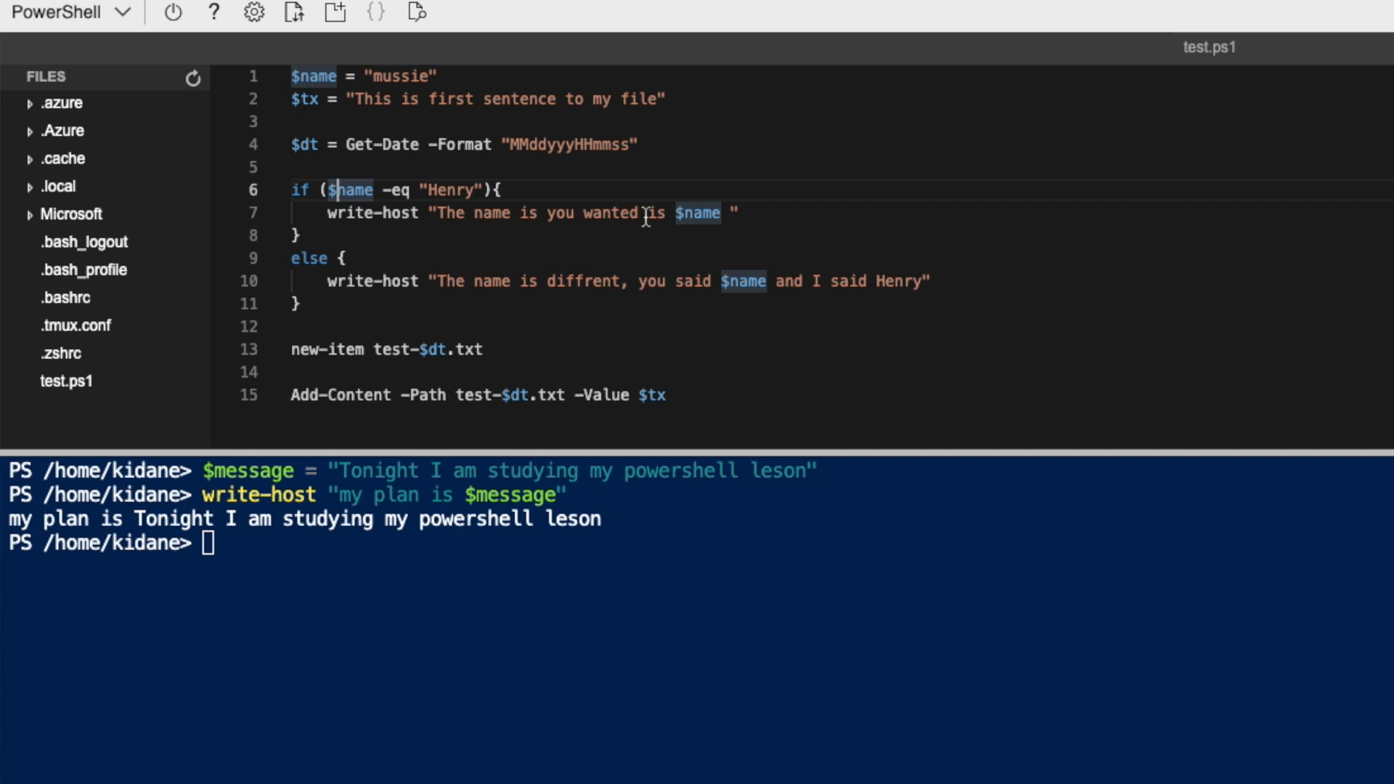
mouse_move(533, 192)
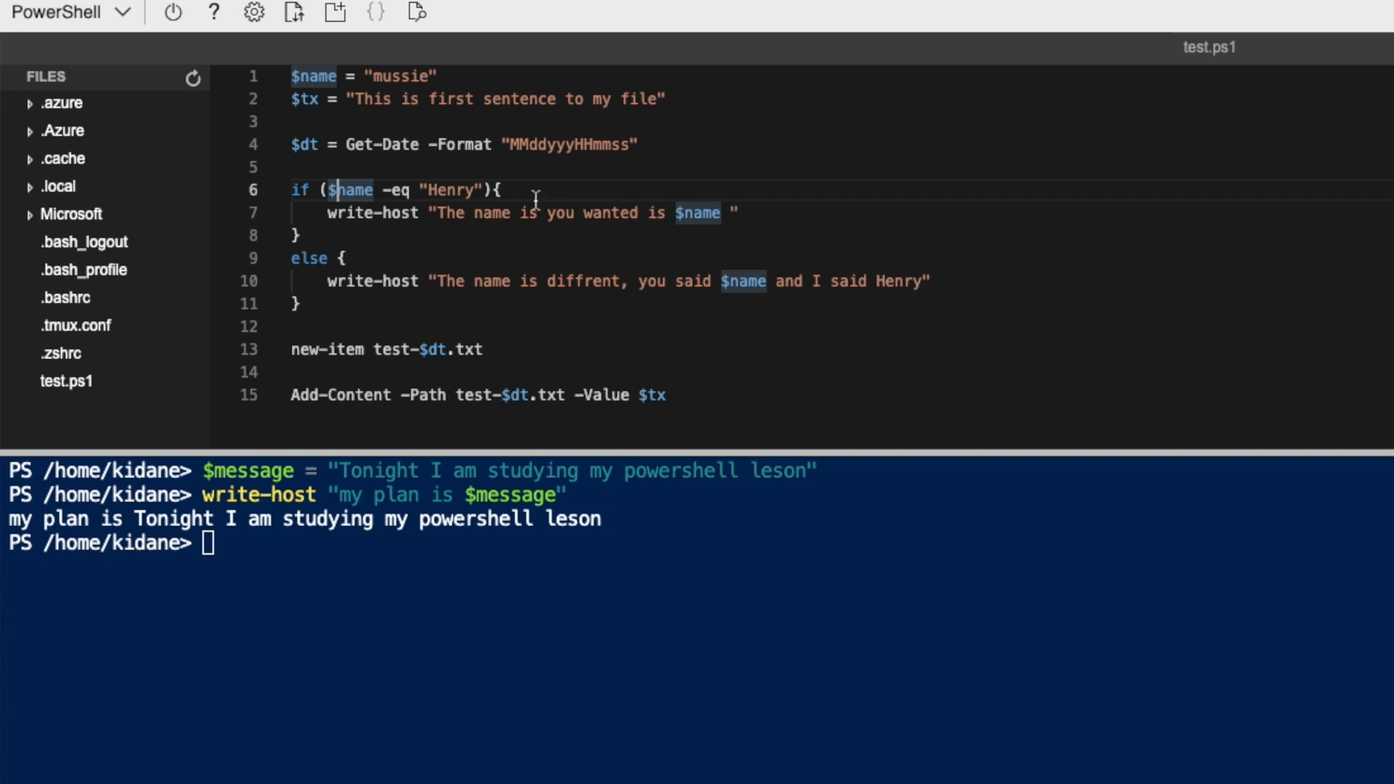
mouse_move(518, 212)
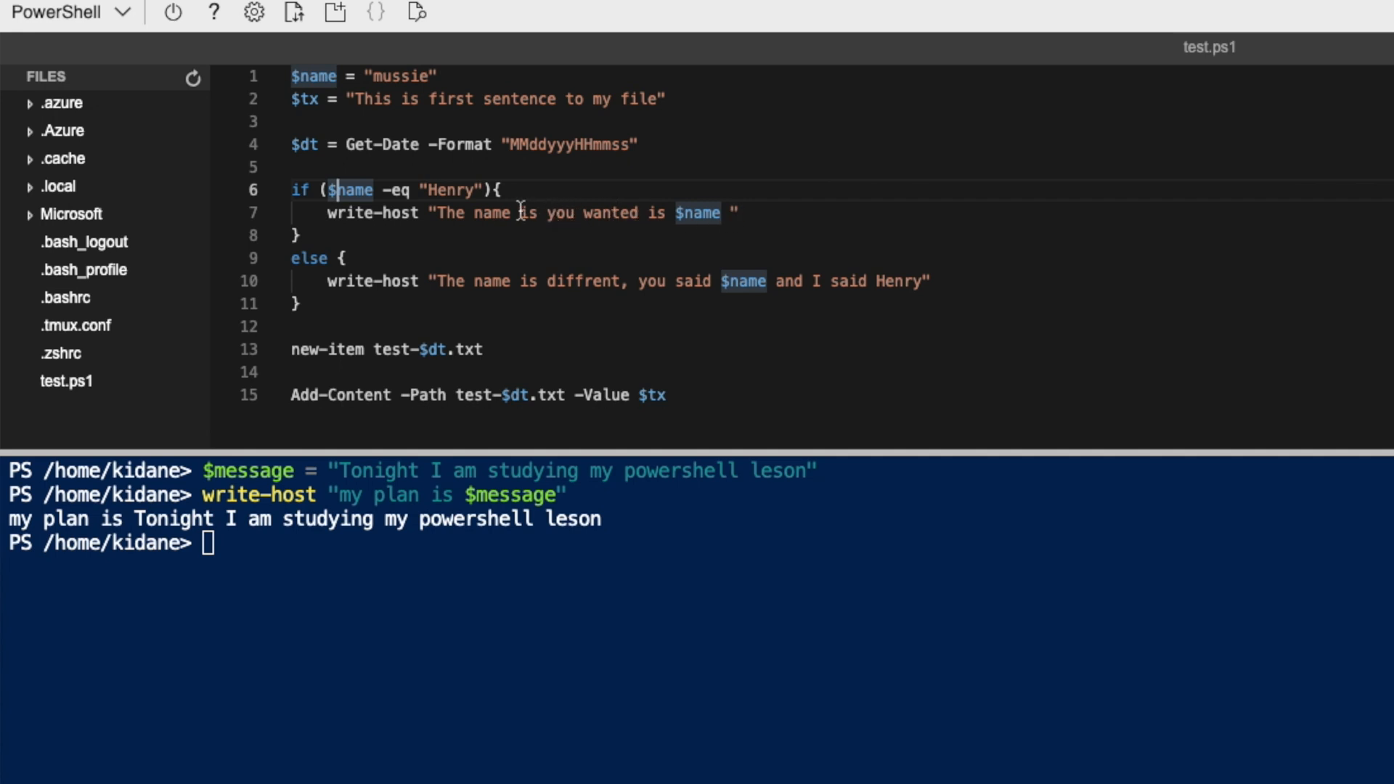
double_click(531, 212)
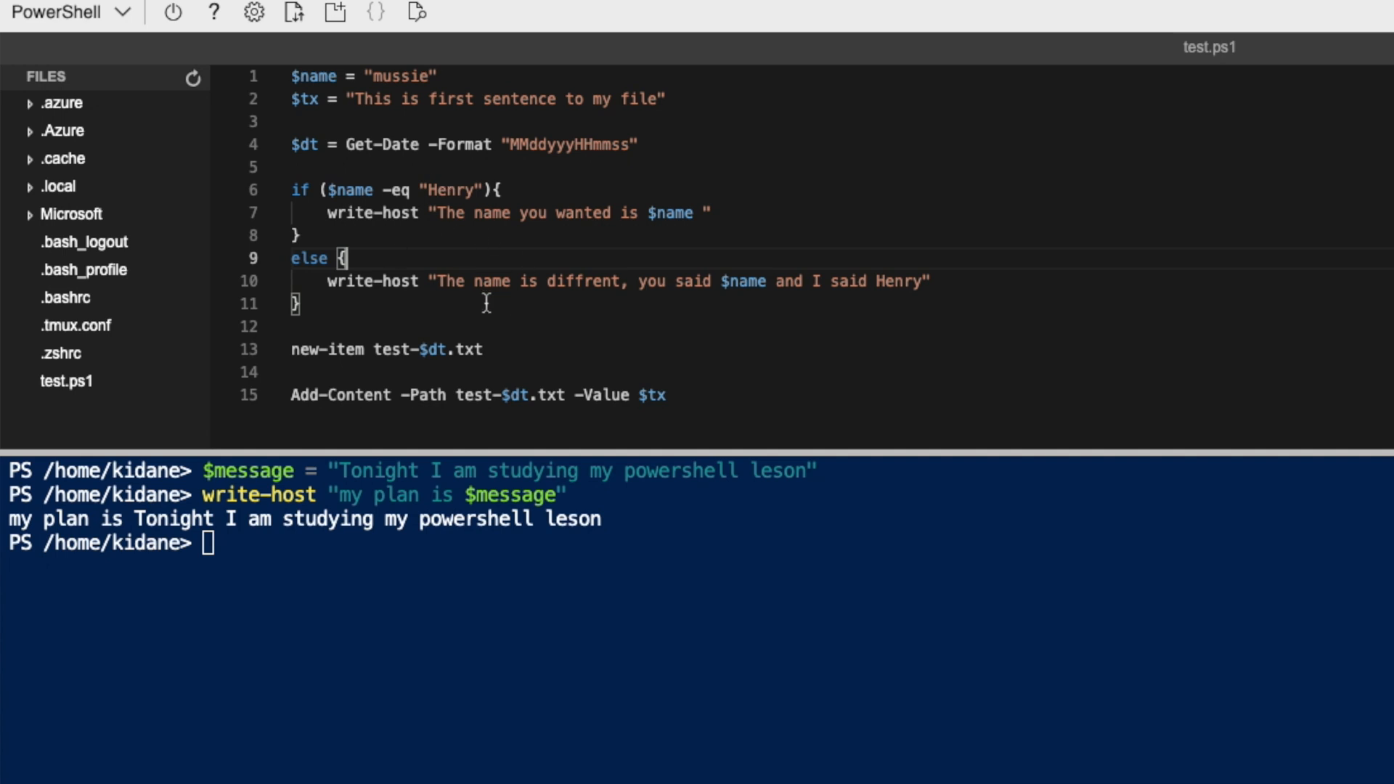
mouse_move(629, 286)
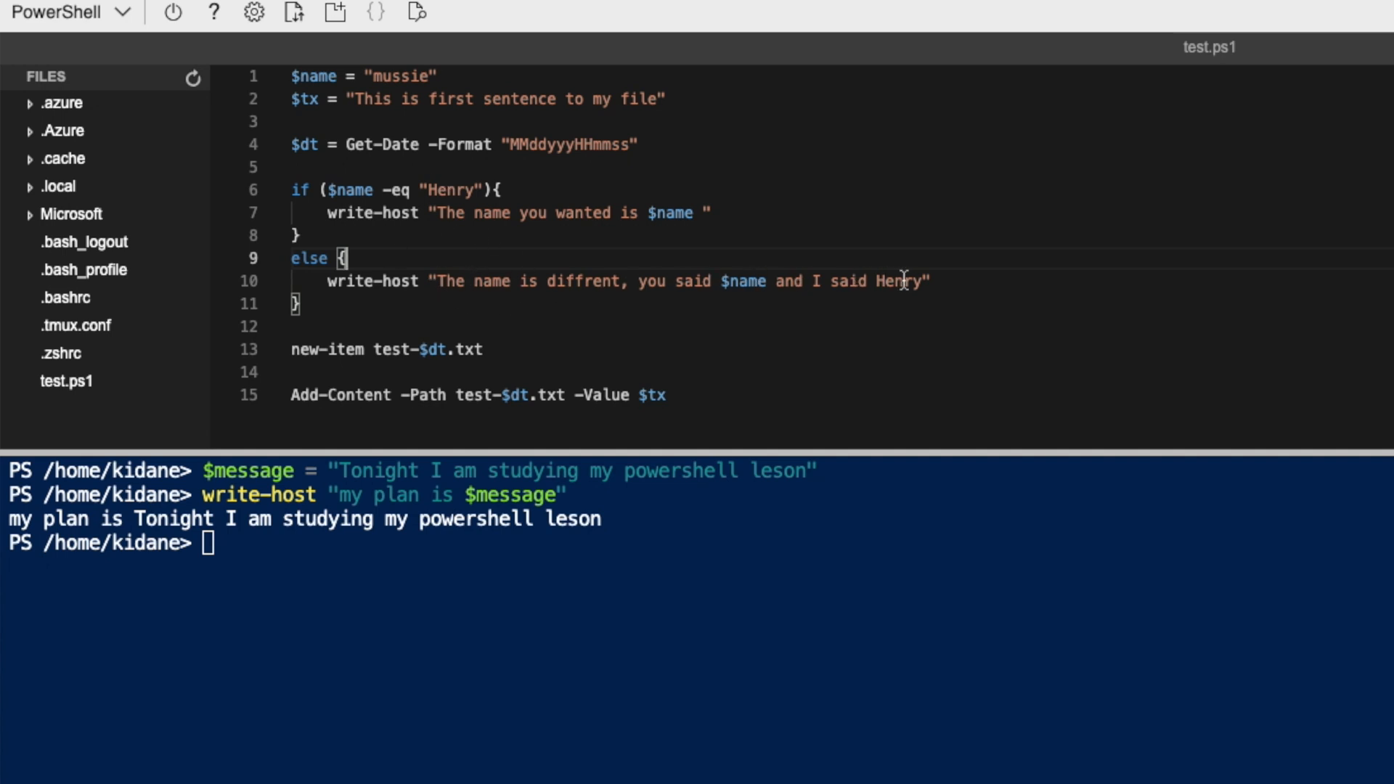
double_click(898, 281)
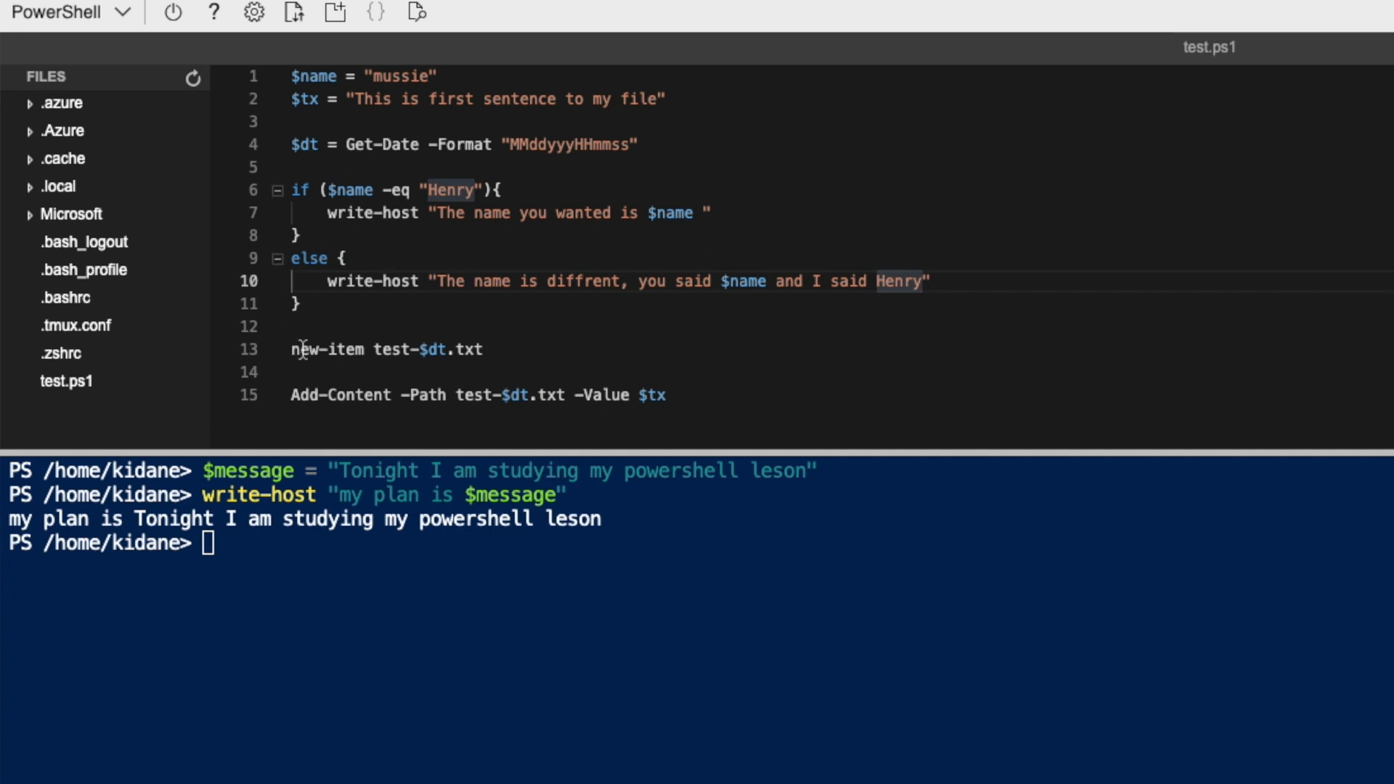
triple_click(385, 350)
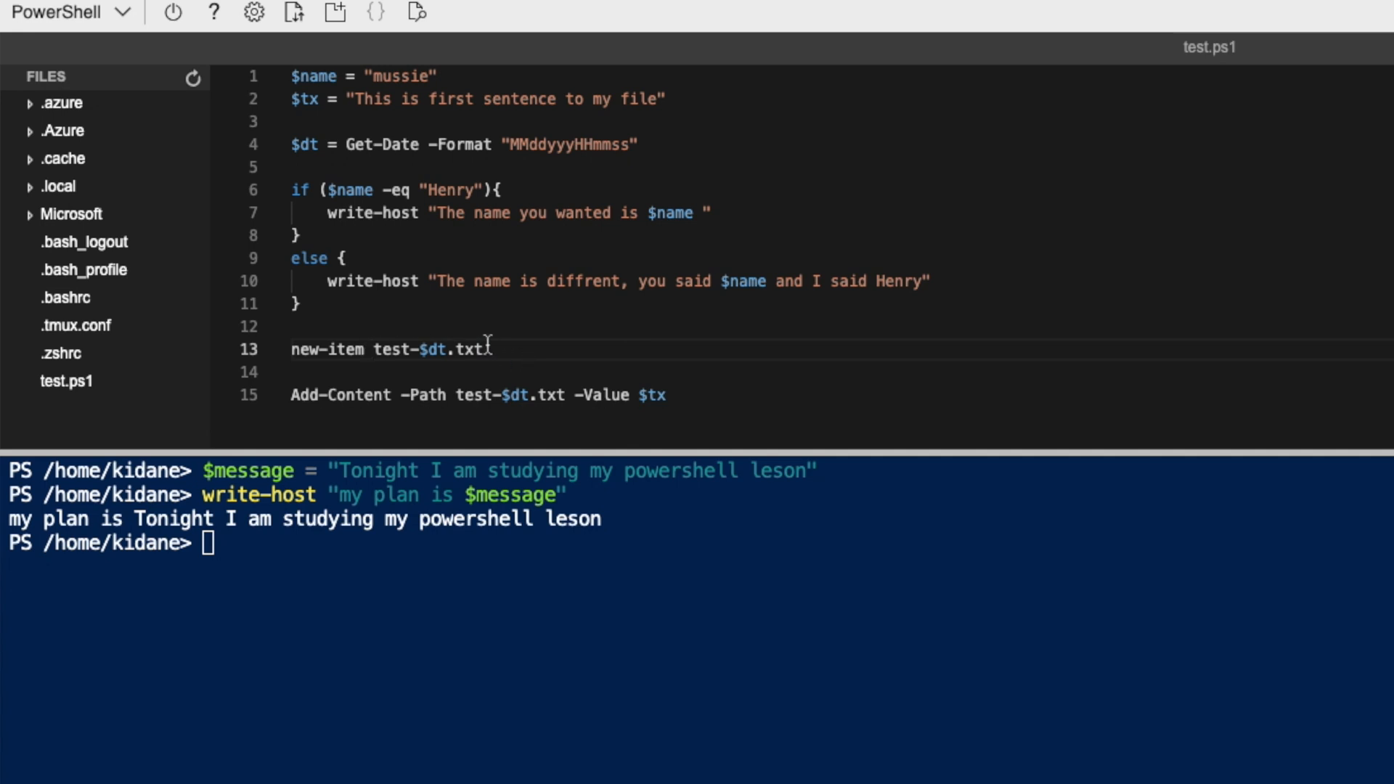
mouse_move(411, 347)
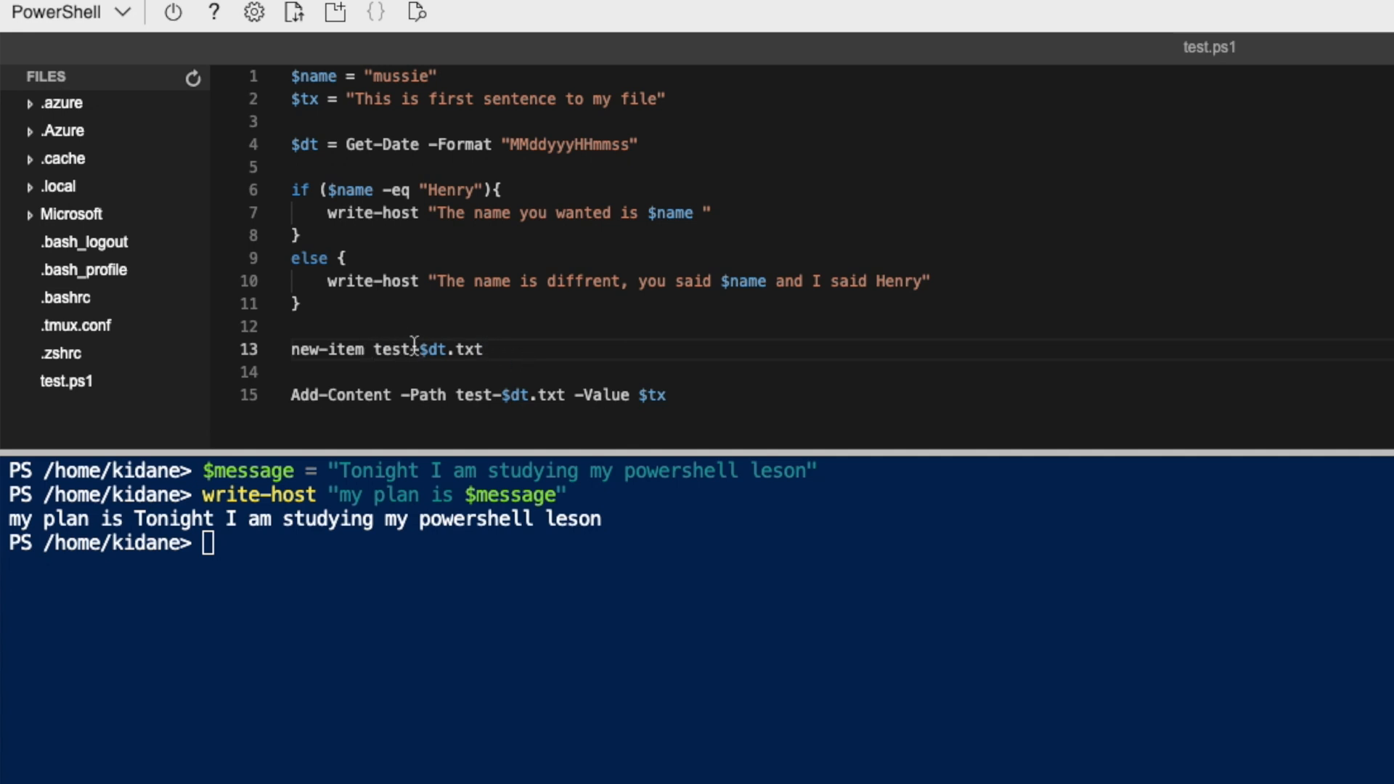
double_click(389, 349)
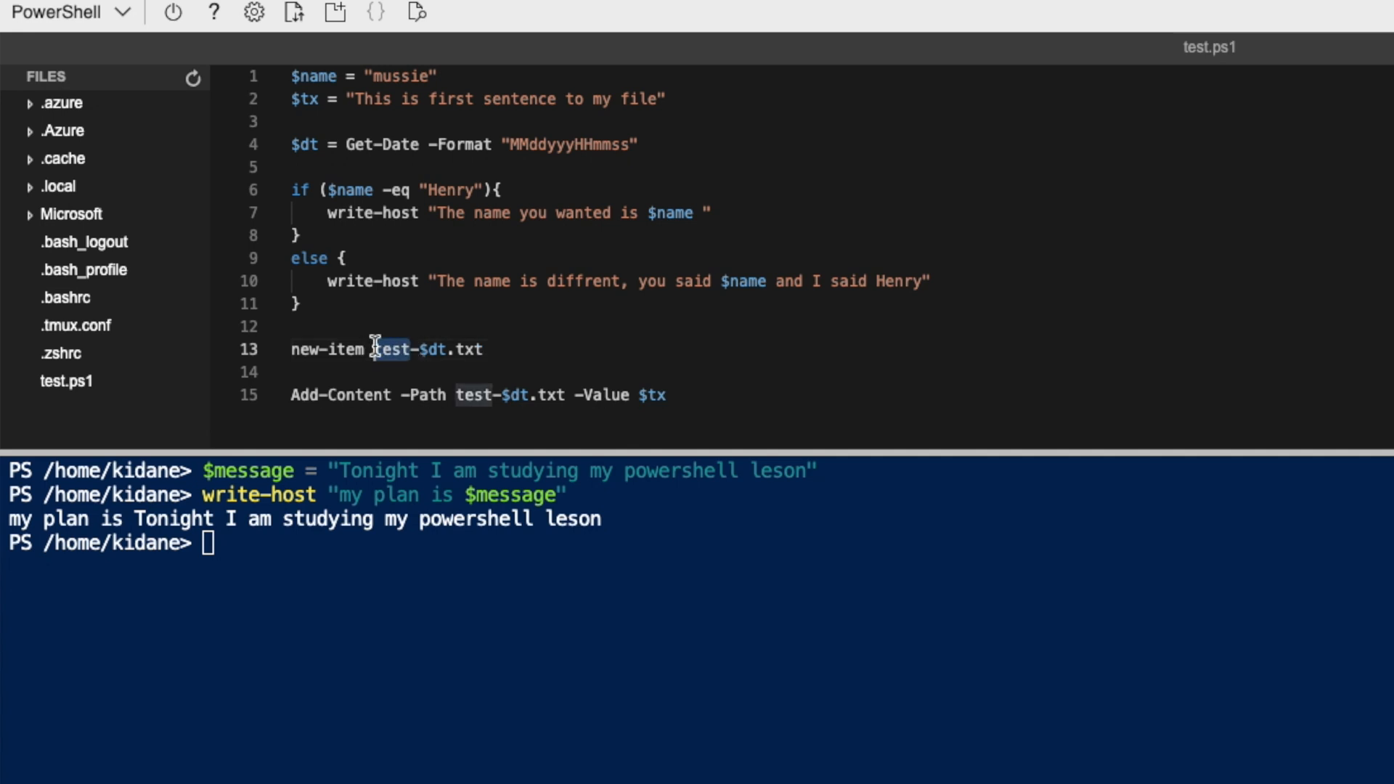
mouse_move(644, 144)
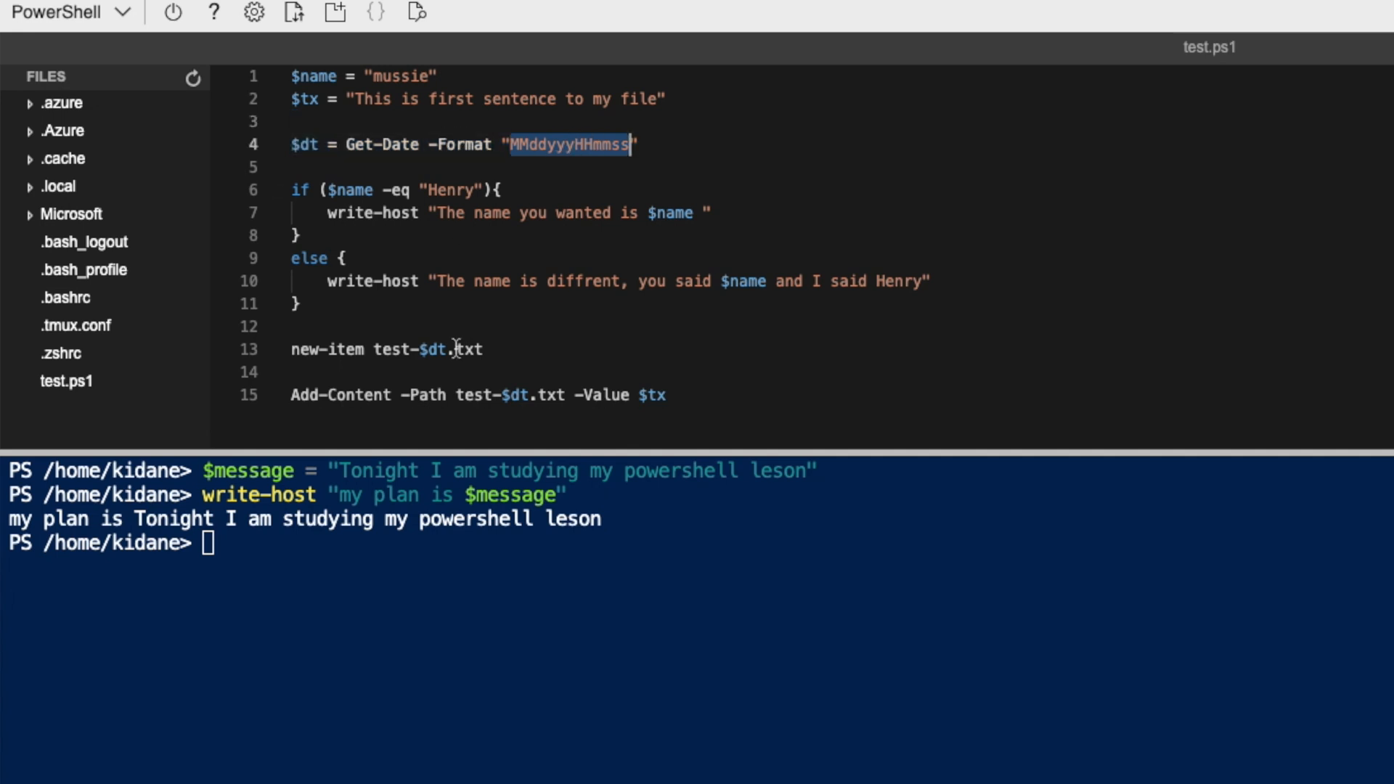
double_click(427, 349)
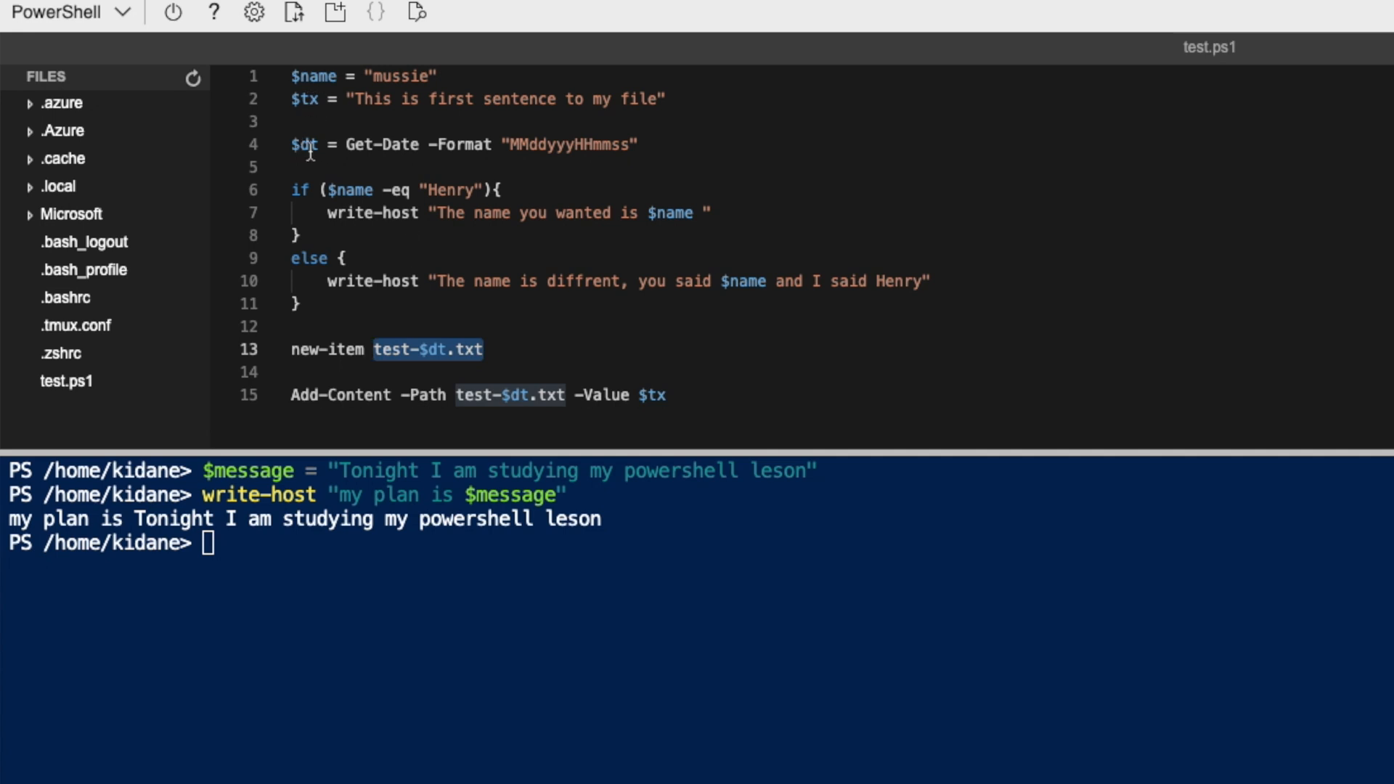
mouse_move(304, 401)
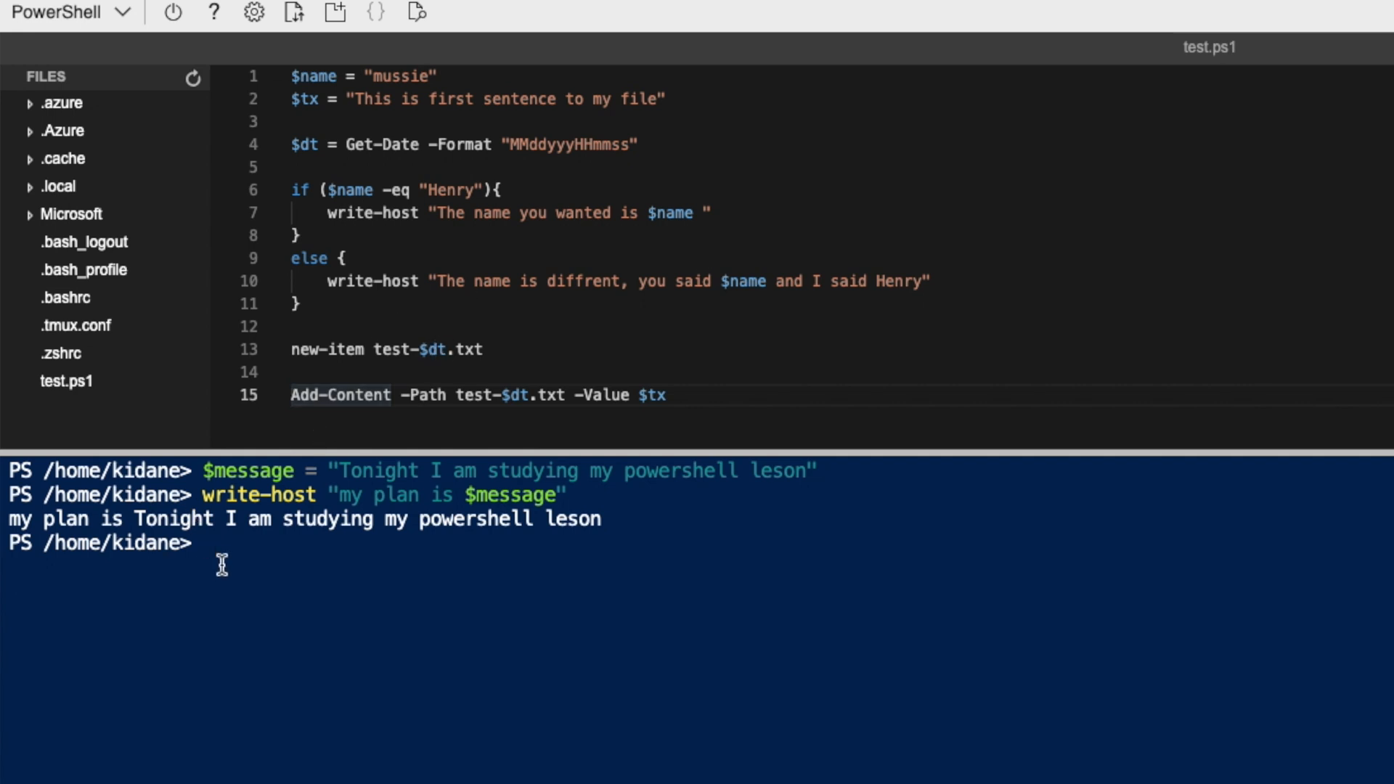
Run ./test.ps1 and check the different-name output and created file test-09122024035247.txt
text(./test.ps1)
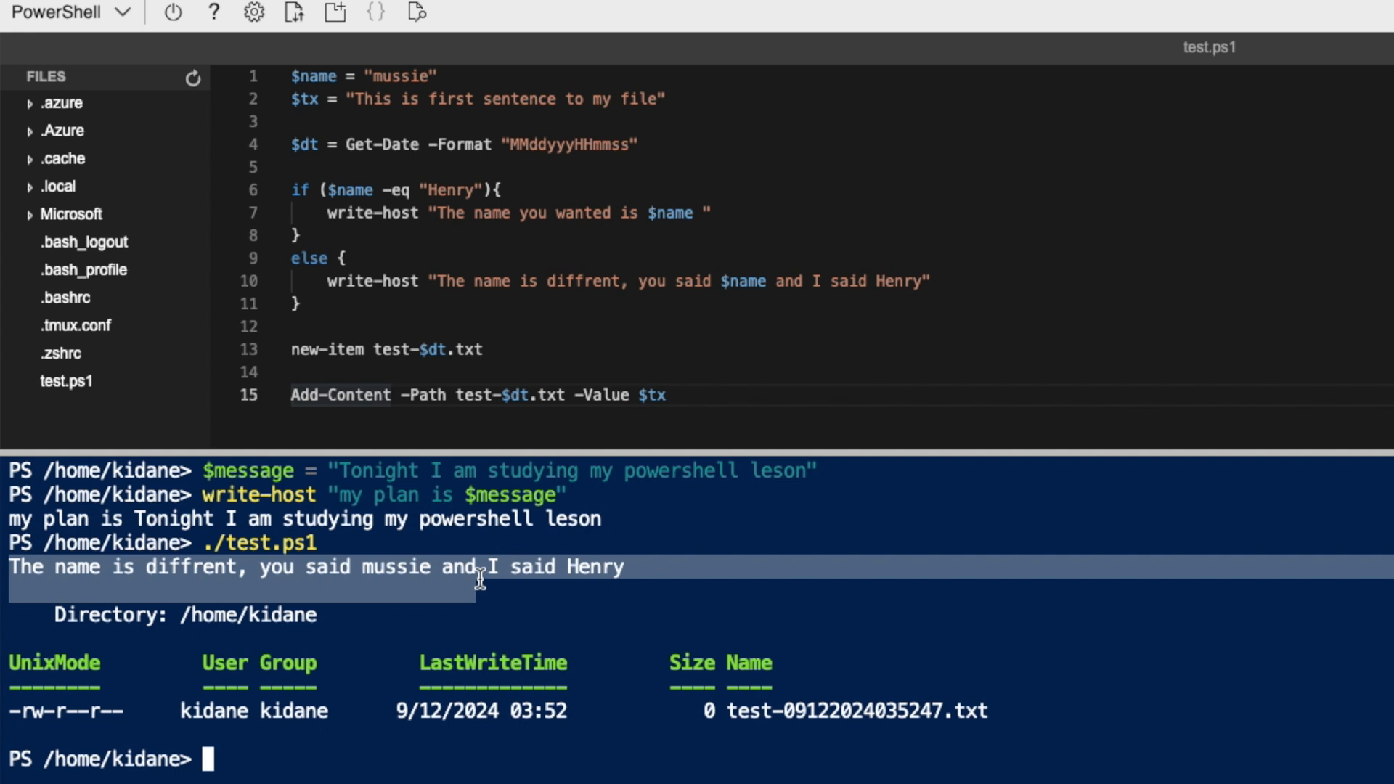
double_click(395, 568)
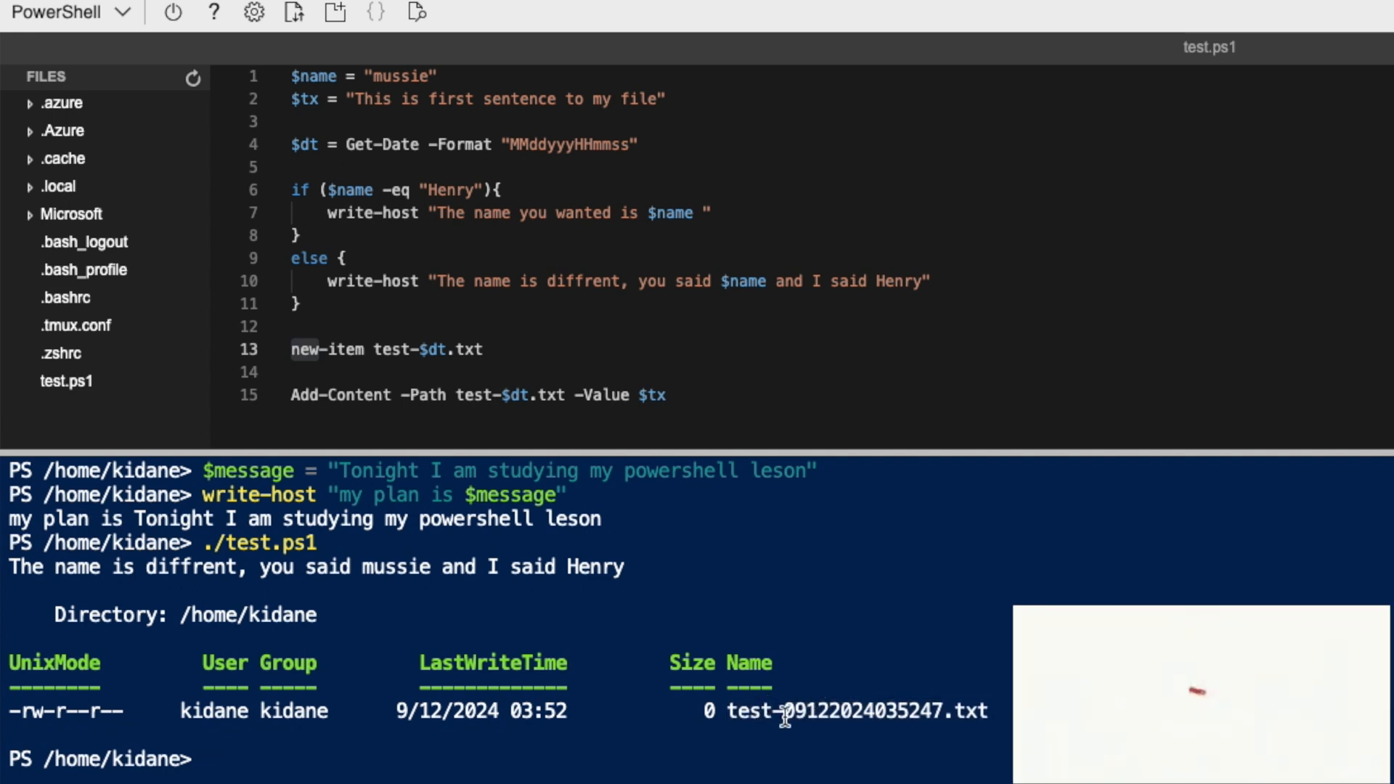
double_click(748, 710)
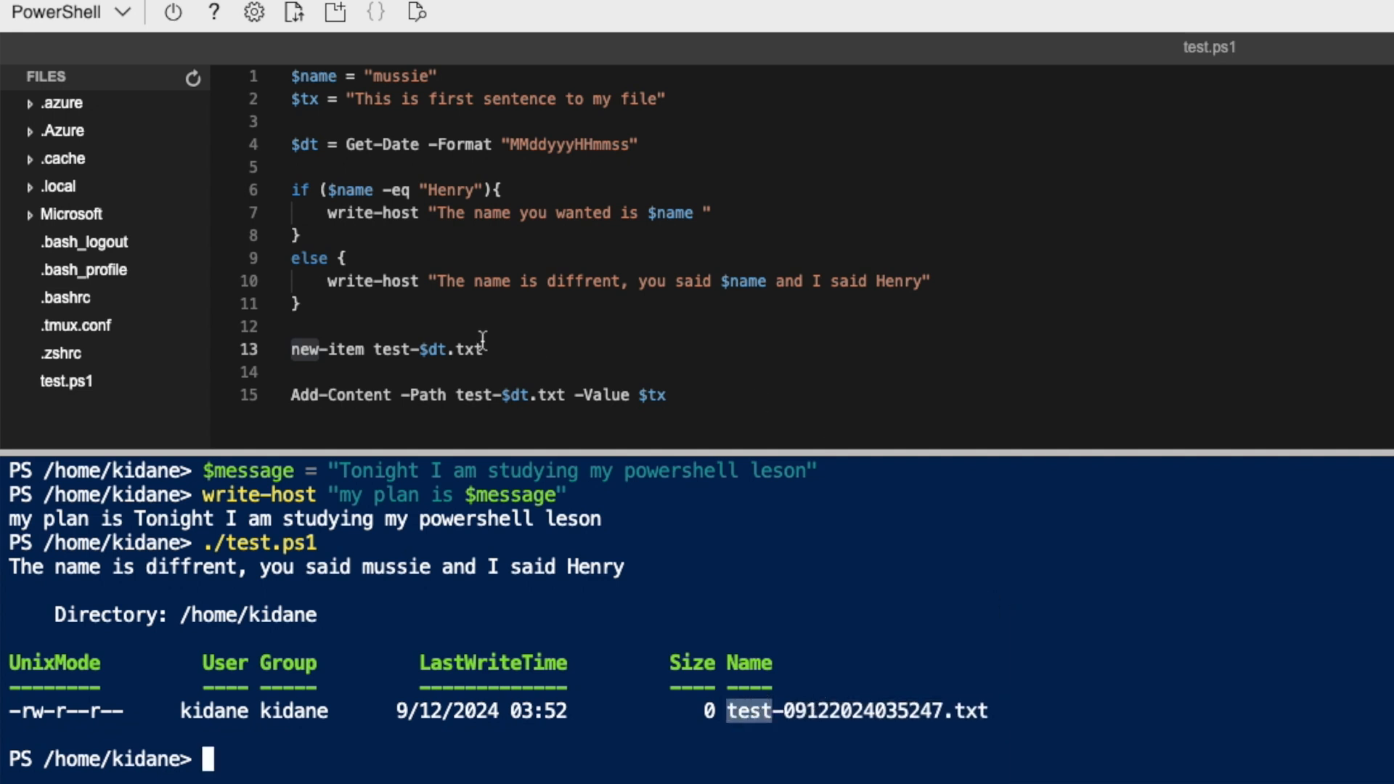
double_click(423, 347)
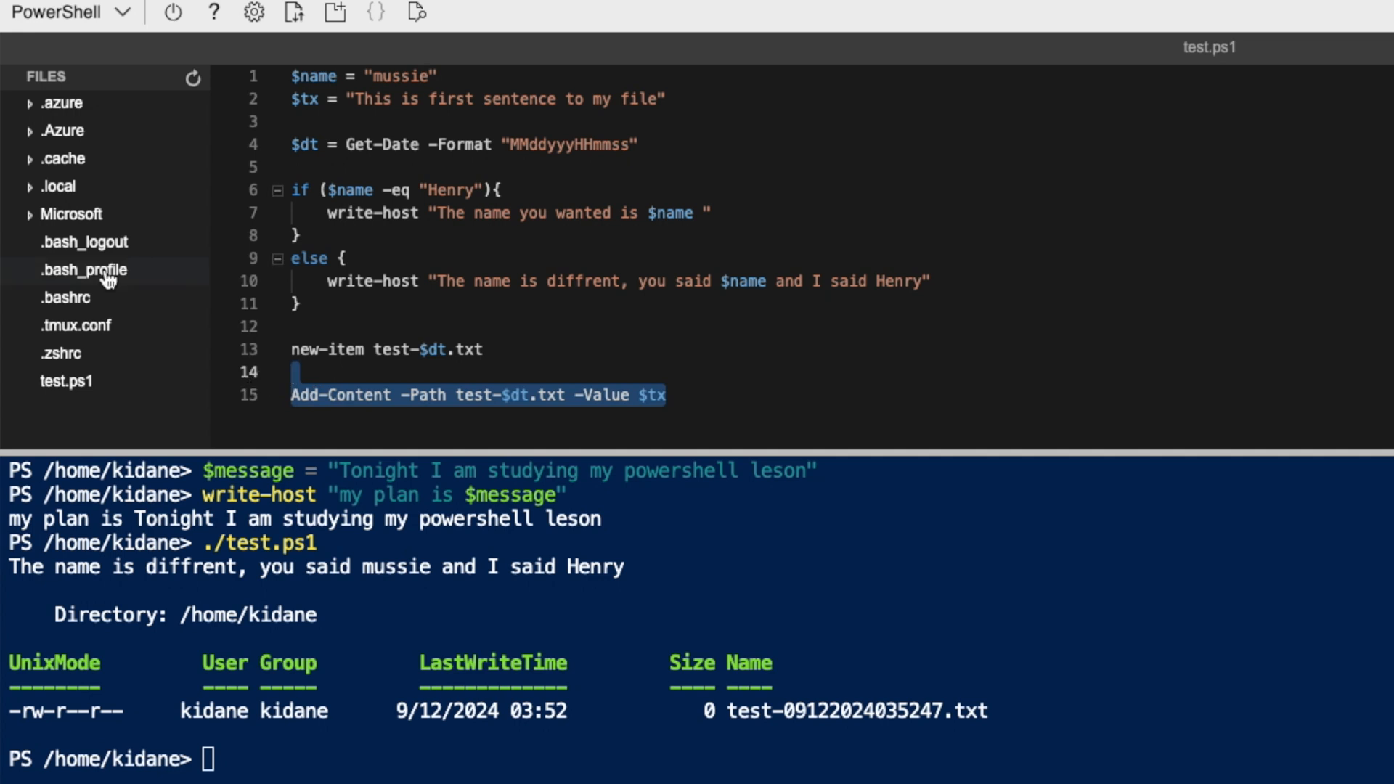
Refresh the FILES pane, open test-09122024035247.txt and confirm it reads "This is first sentence to my file"
click(193, 78)
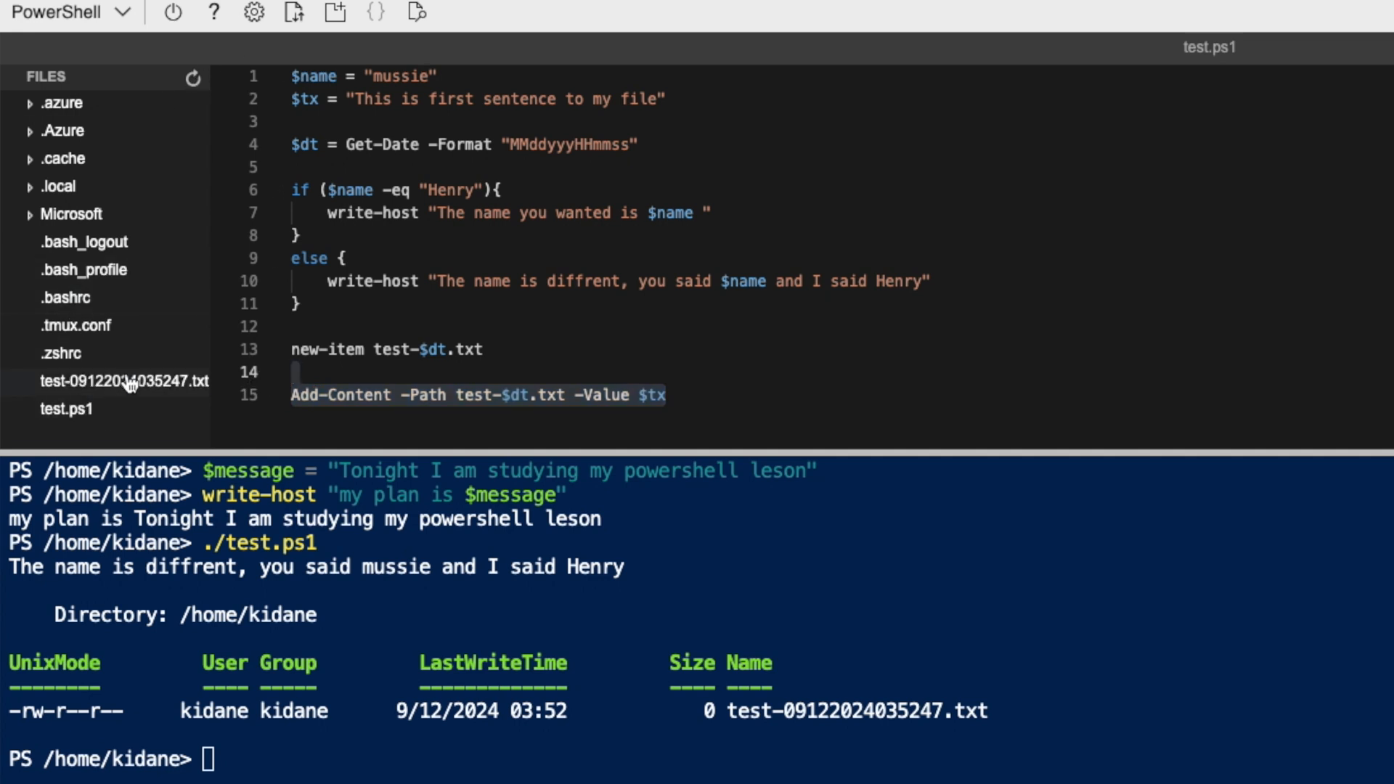
click(128, 382)
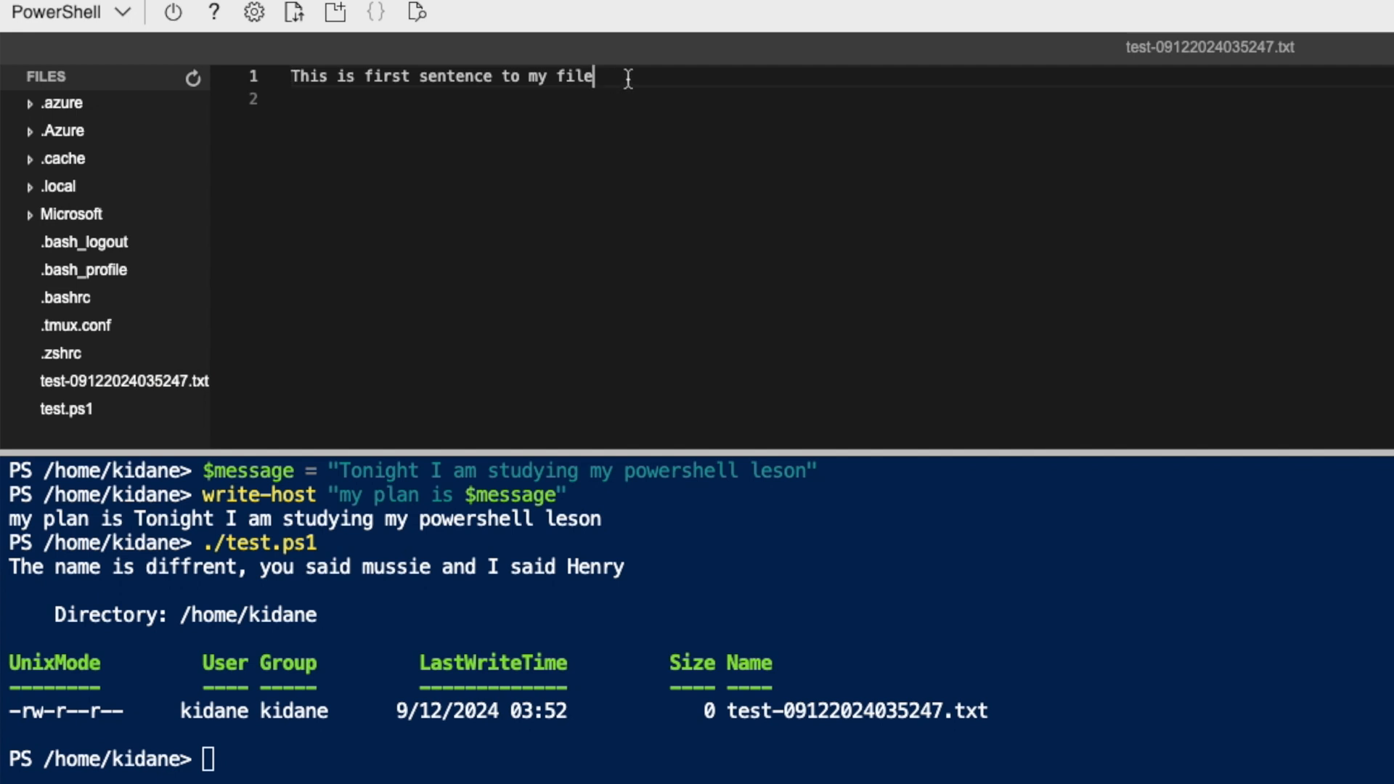
triple_click(440, 76)
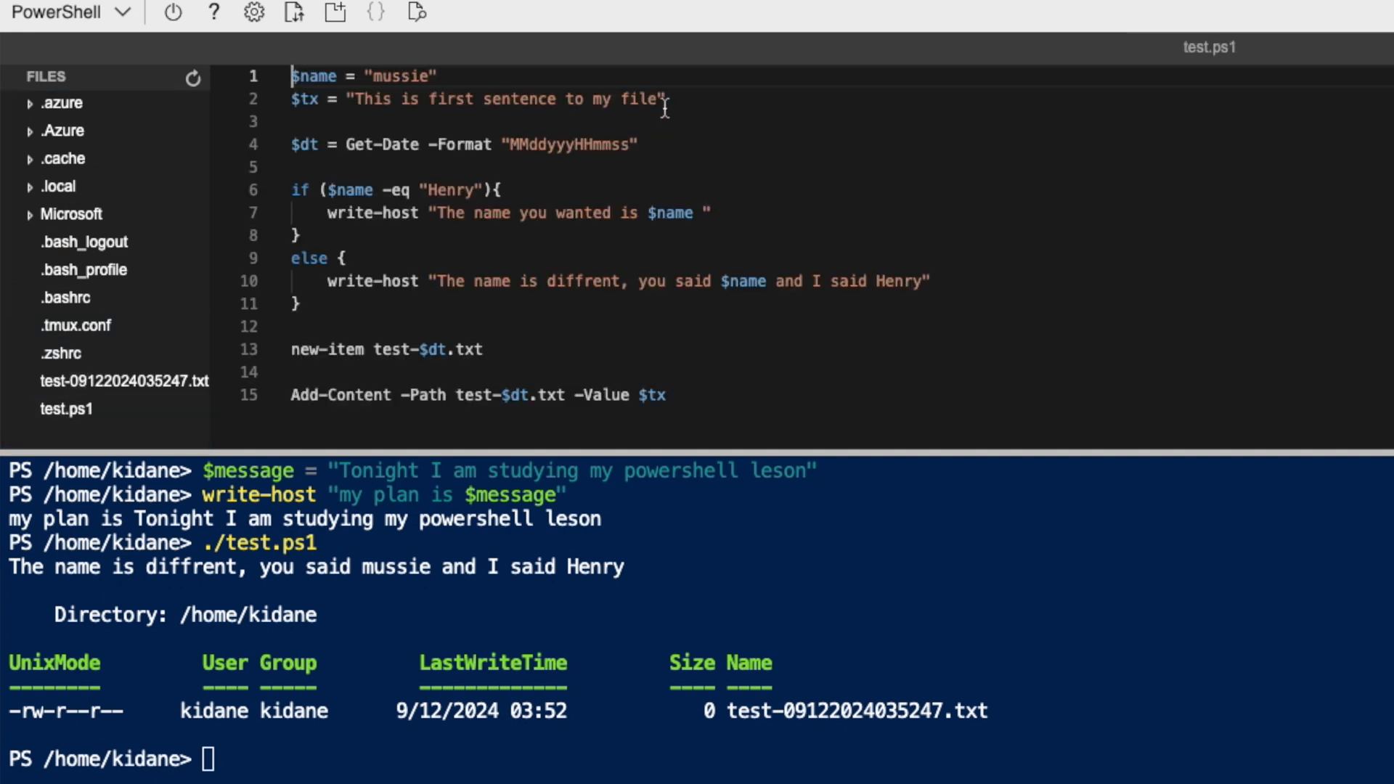
drag(291, 75, 663, 99)
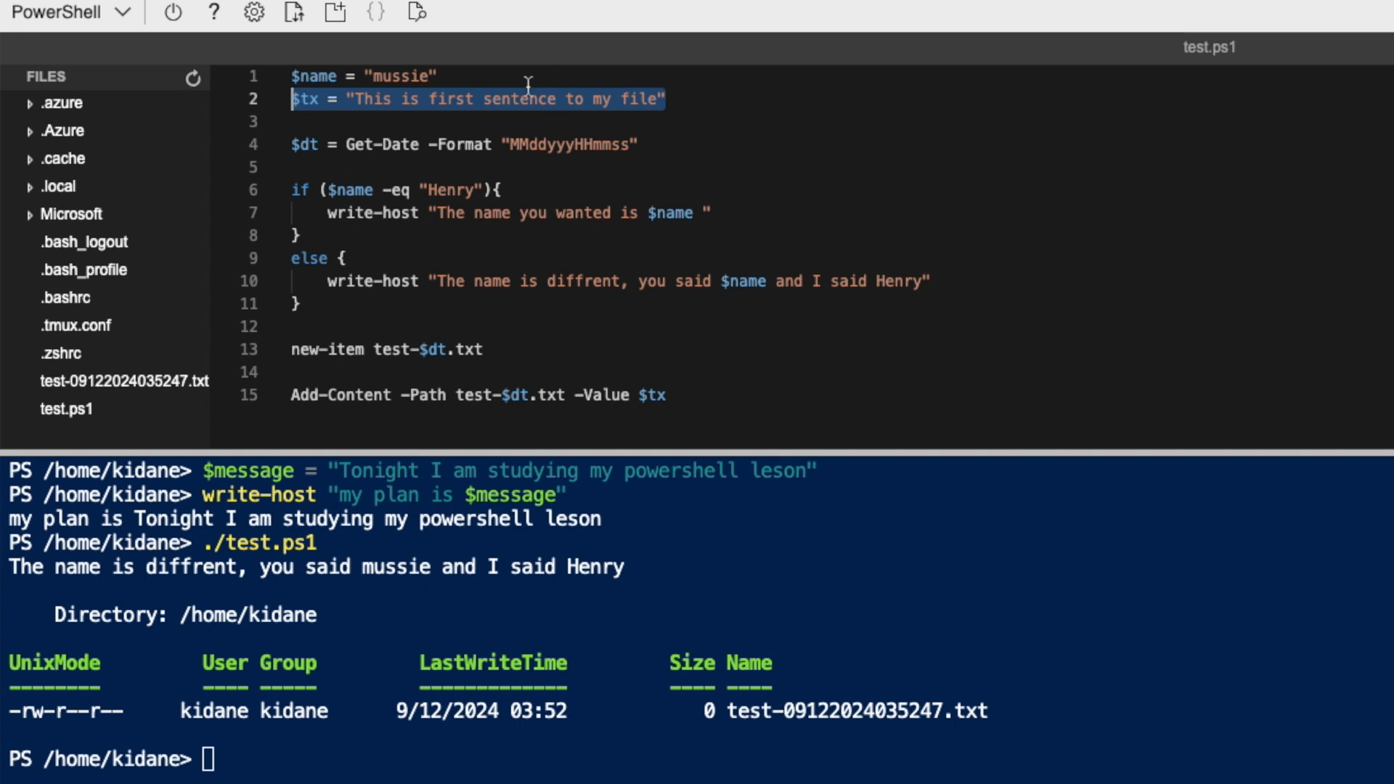
mouse_move(648, 376)
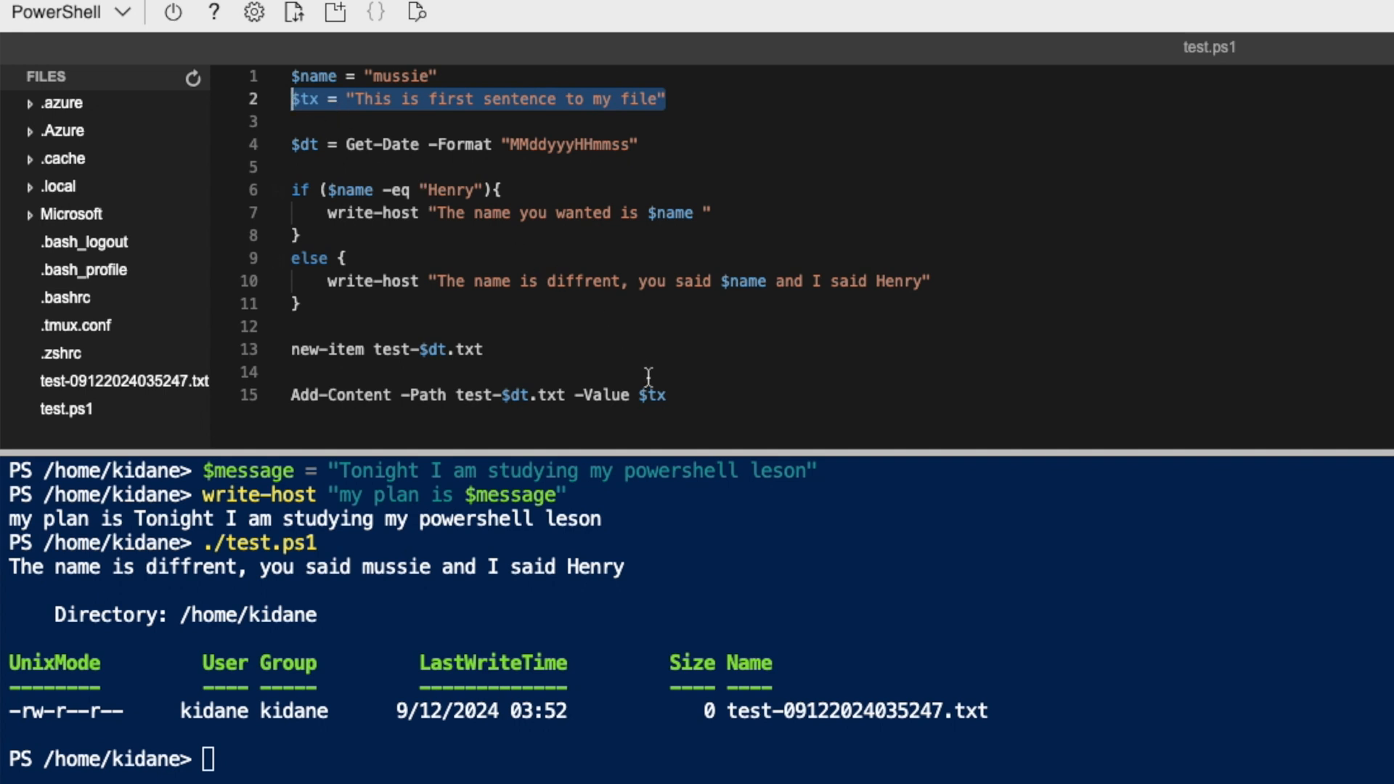